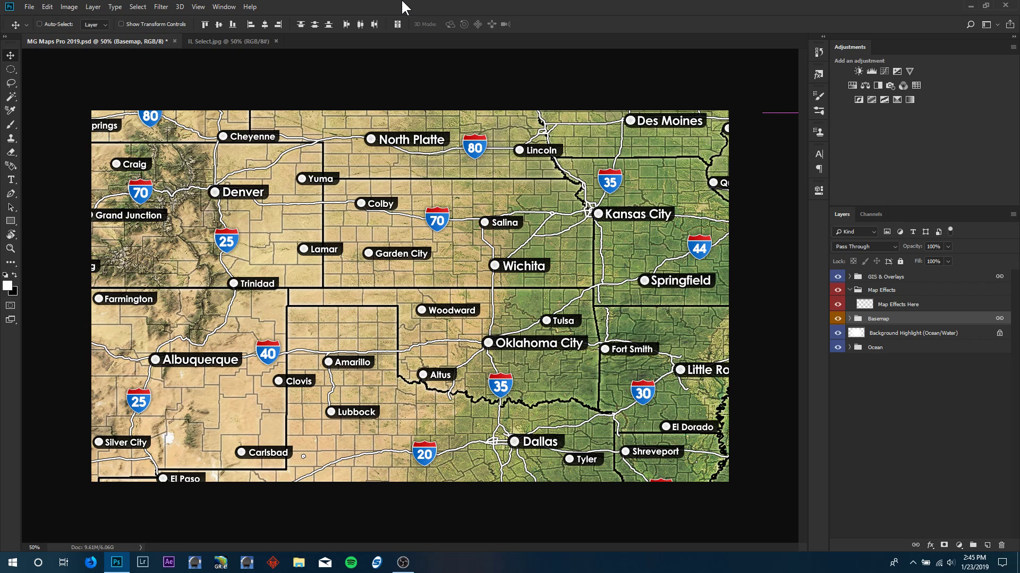
# - Switch to the IL Select.jpg reference map showing Illinois shaded yellow to red
pyautogui.click(228, 40)
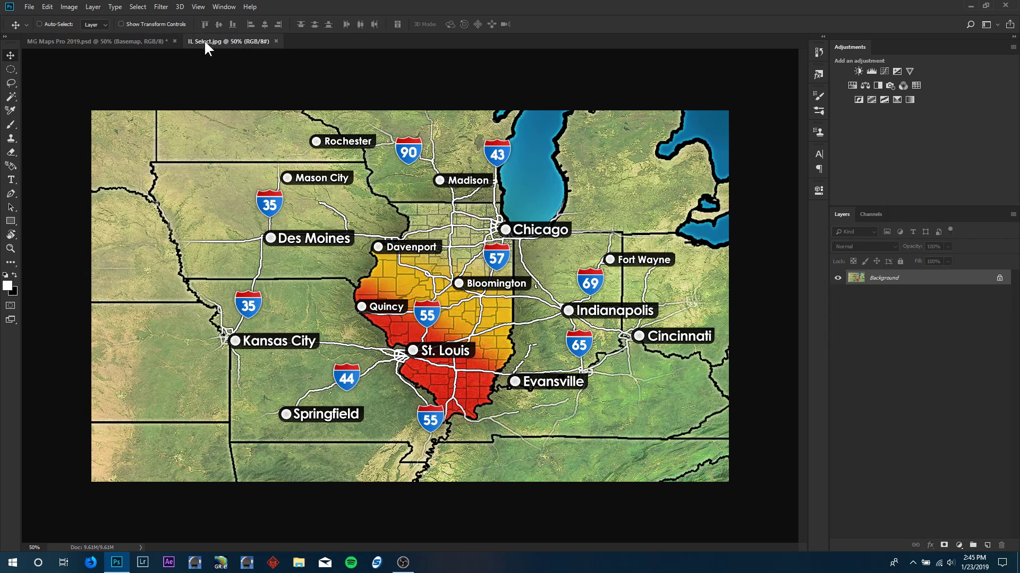
pyautogui.moveTo(393, 156)
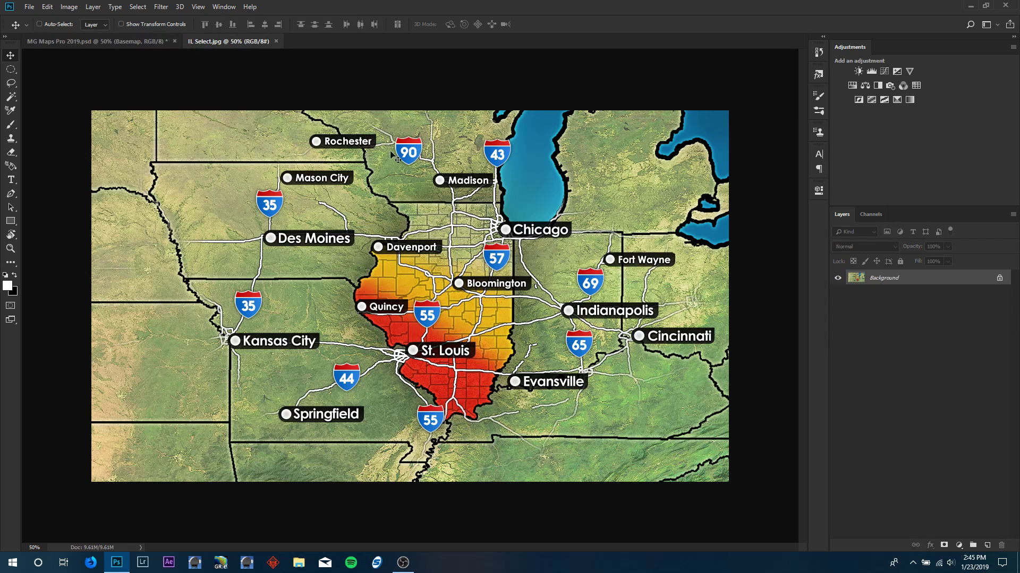
pyautogui.moveTo(466, 326)
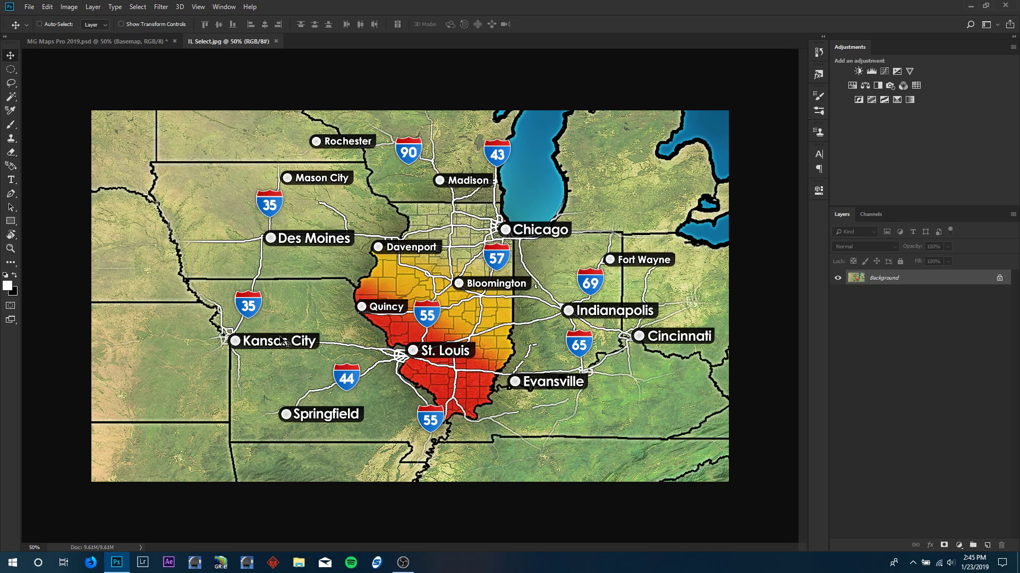
pyautogui.moveTo(405, 384)
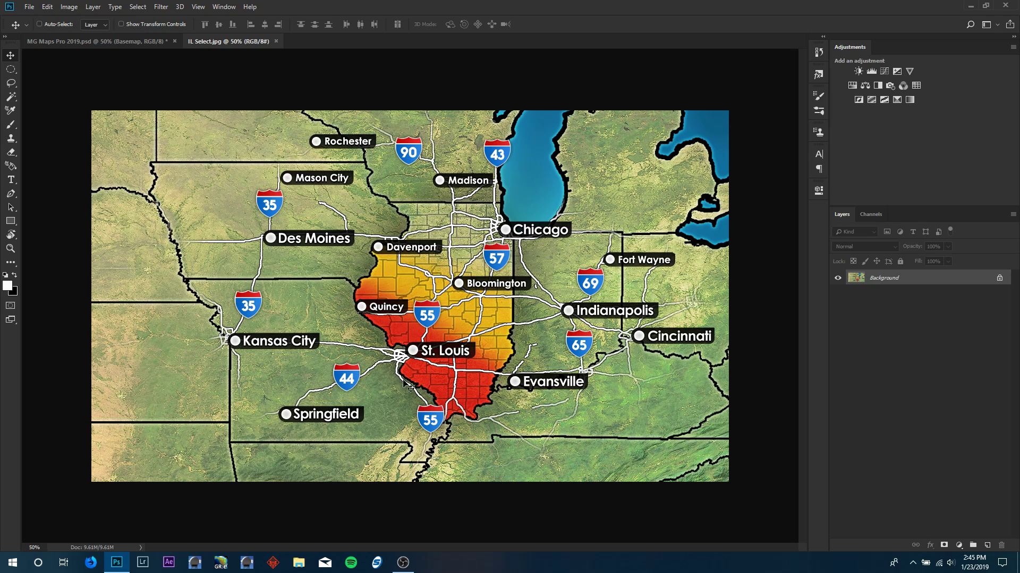
pyautogui.moveTo(652, 345)
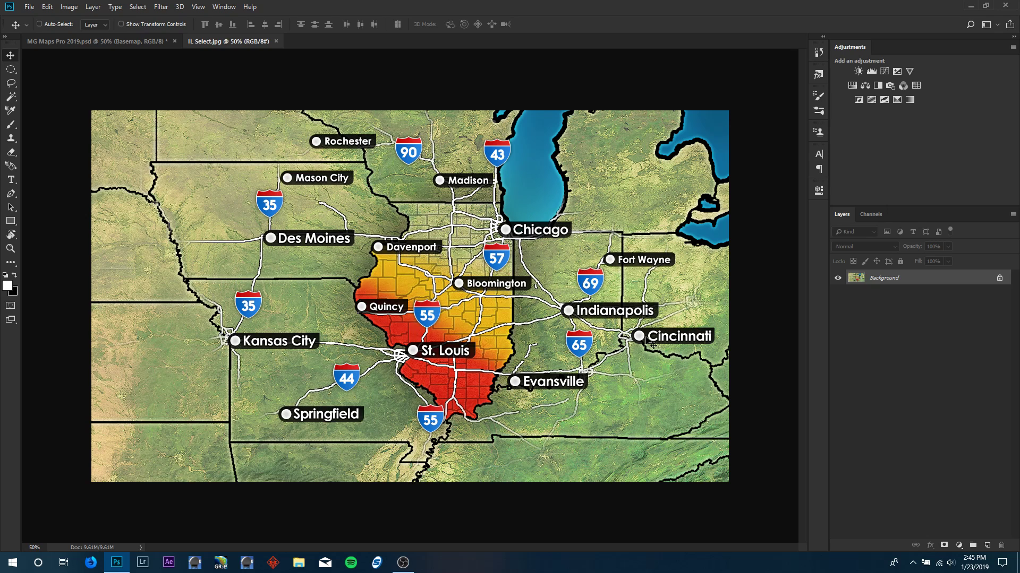
pyautogui.moveTo(192, 296)
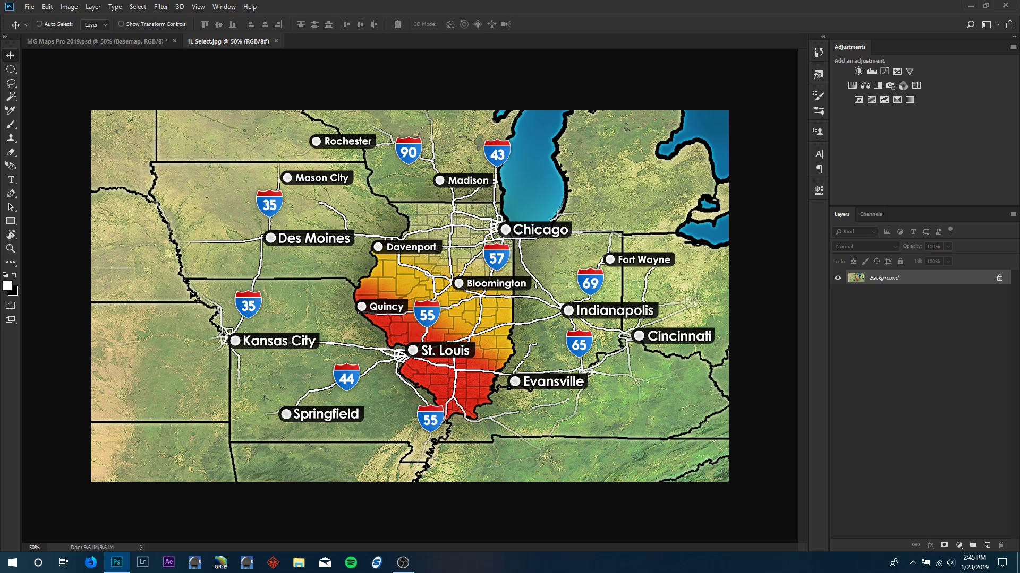
pyautogui.moveTo(476, 262)
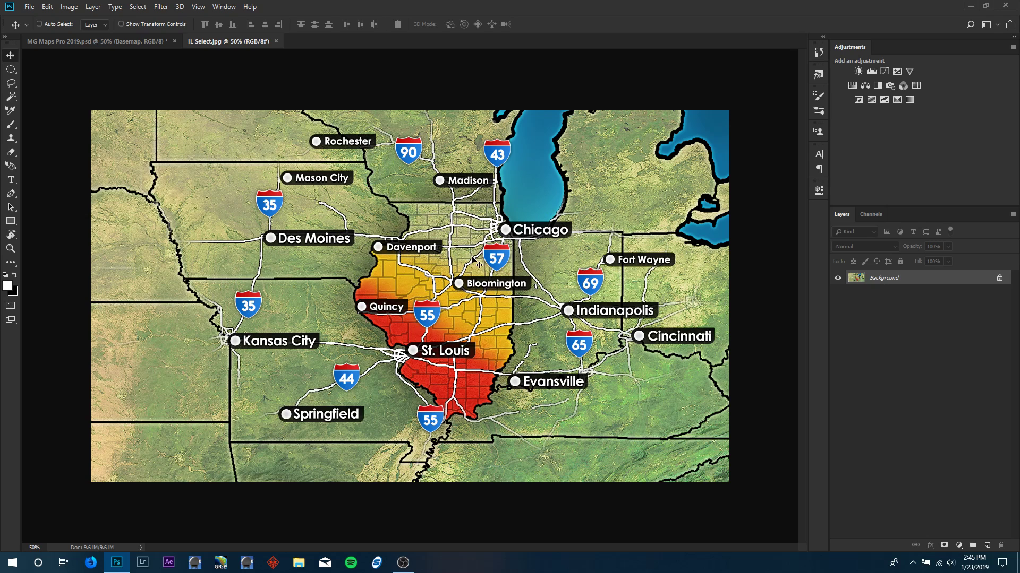
pyautogui.moveTo(291, 223)
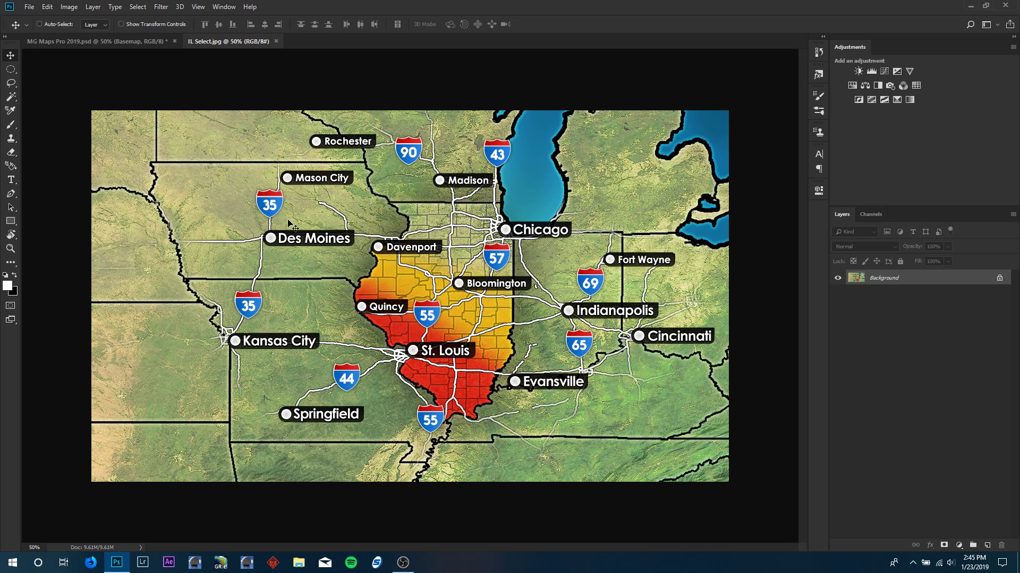
pyautogui.moveTo(751, 467)
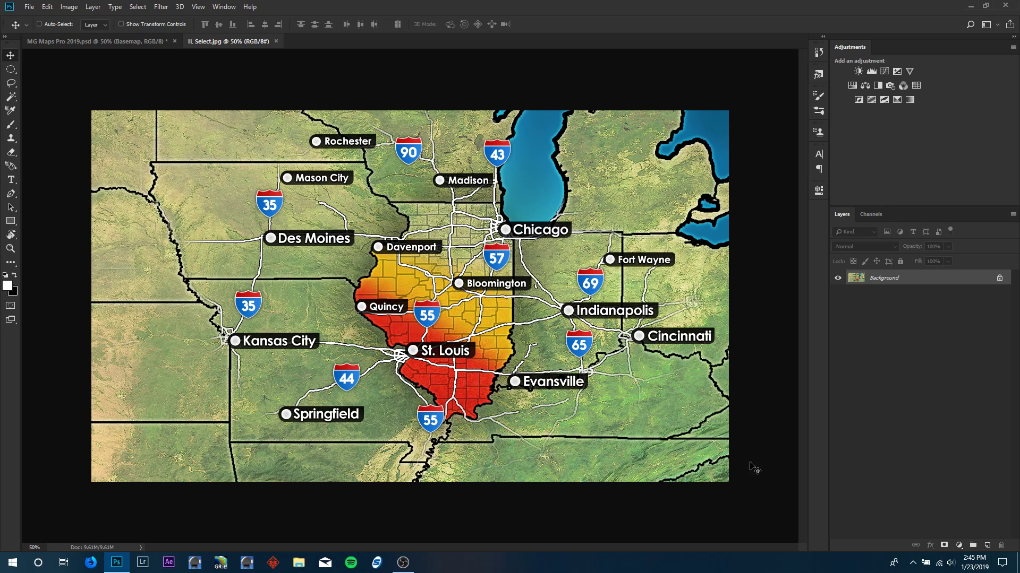
pyautogui.moveTo(441, 249)
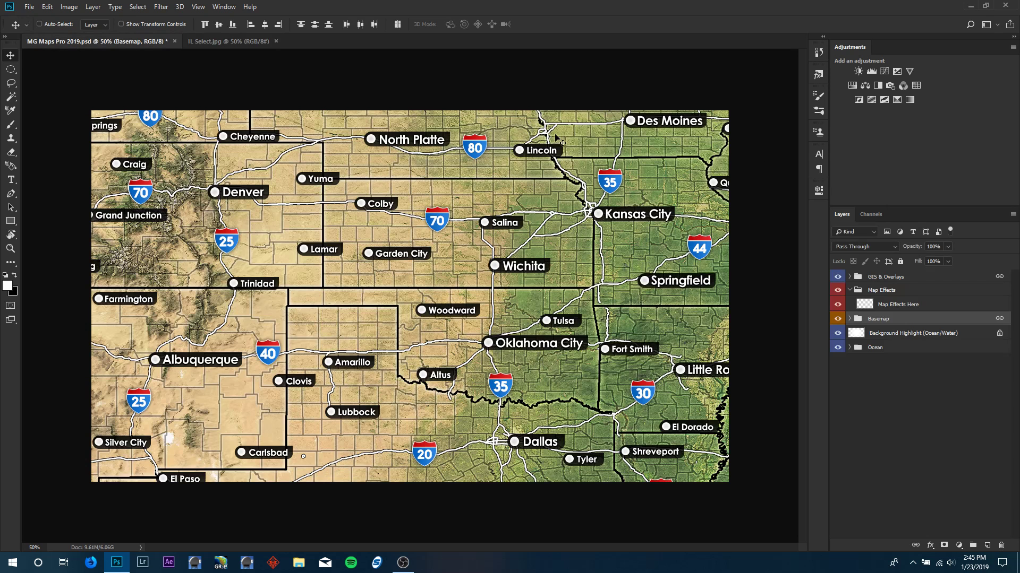
pyautogui.moveTo(888, 278)
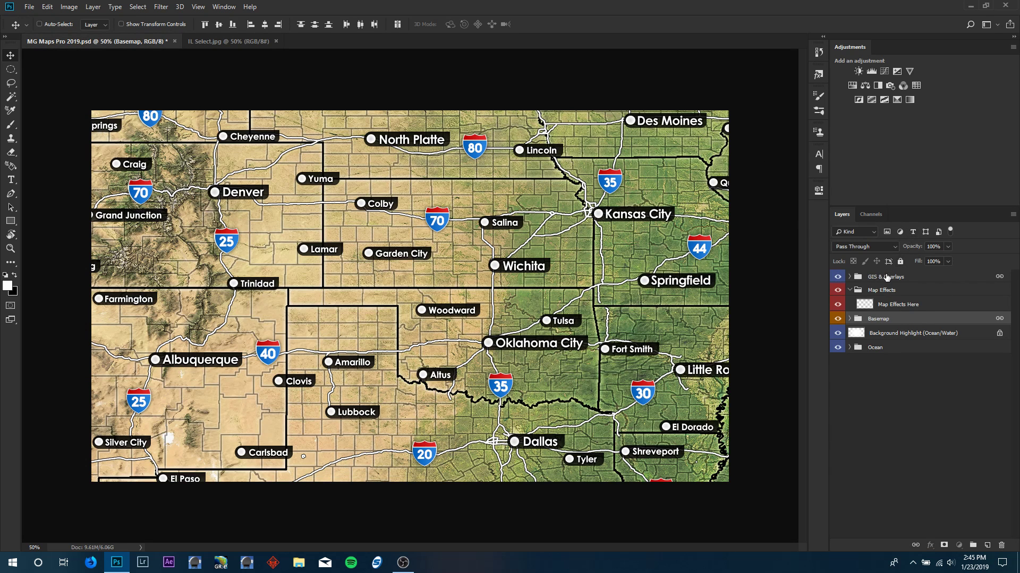
# - Make GIS & Overlays the working layer group in the MG Maps Pro map
pyautogui.click(884, 276)
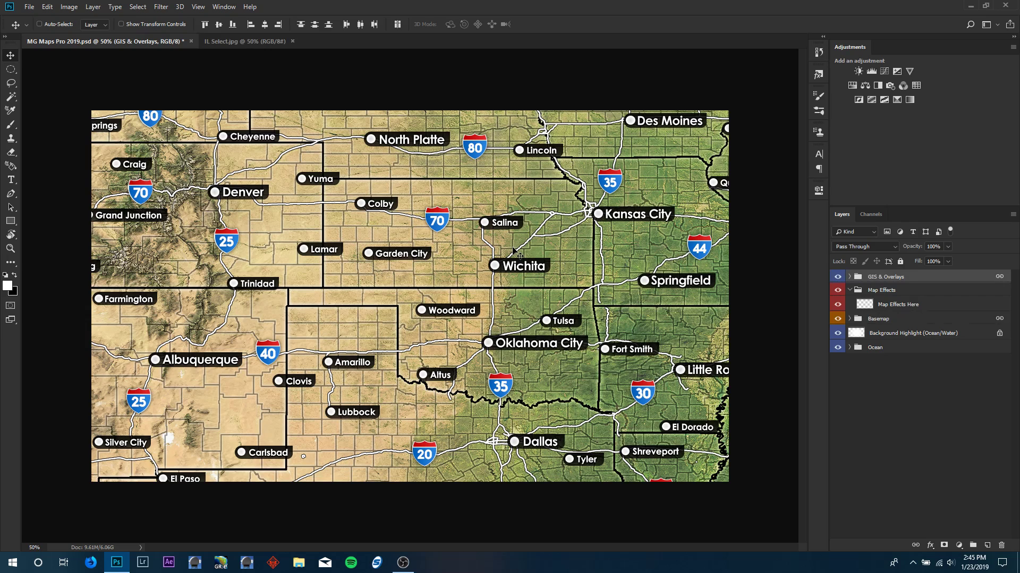
pyautogui.moveTo(585, 371)
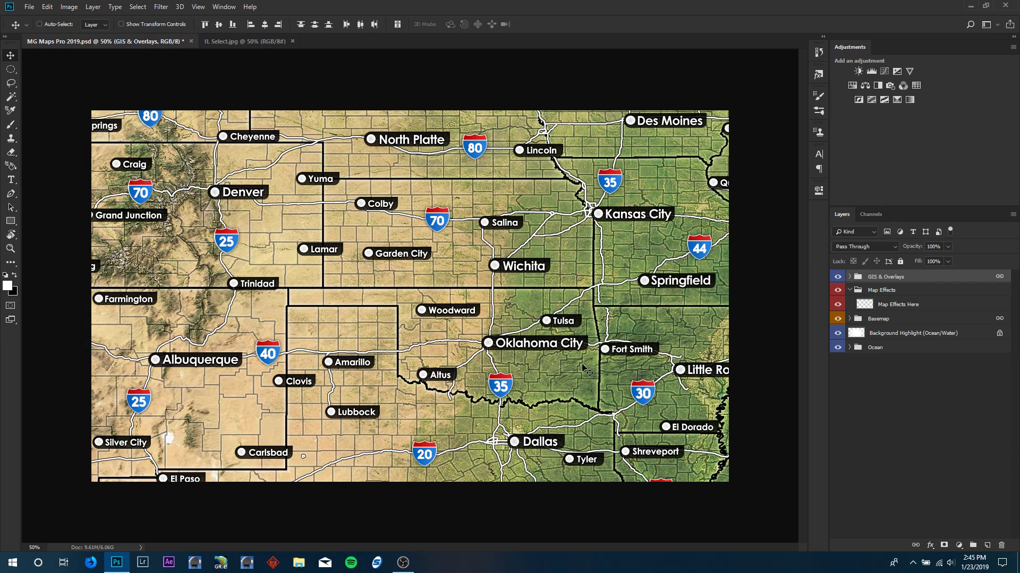
pyautogui.moveTo(93, 168)
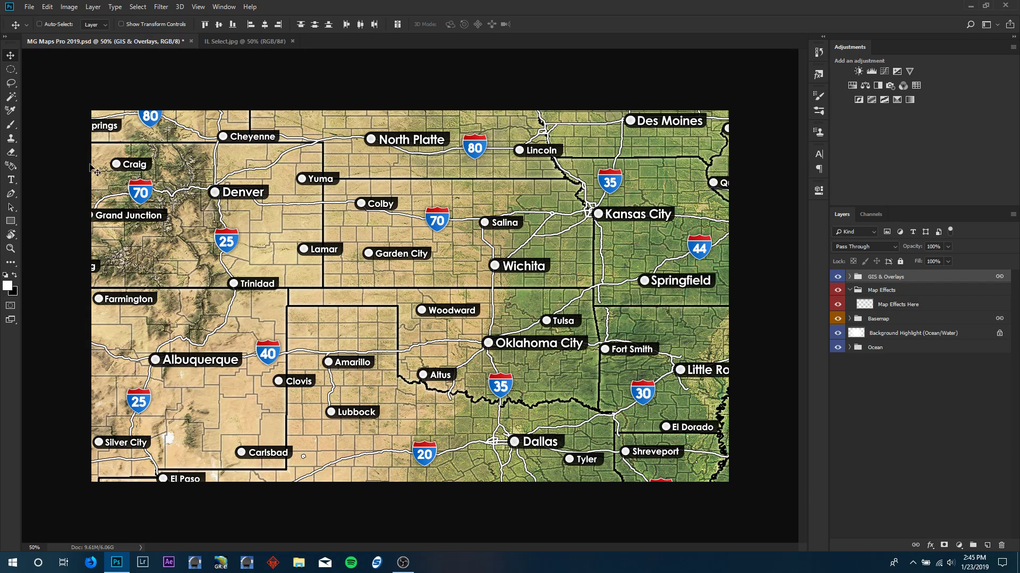
pyautogui.moveTo(807, 234)
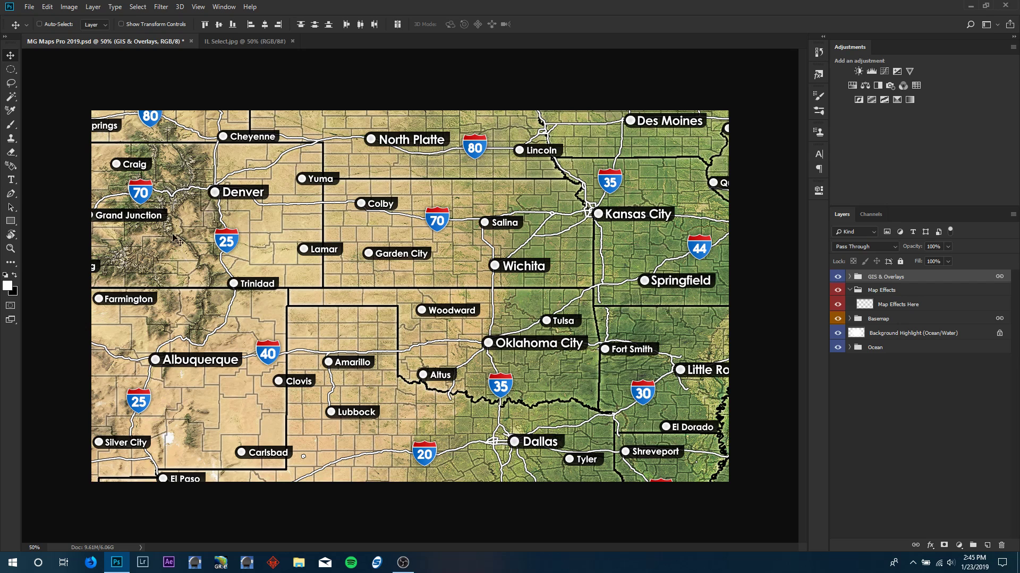
pyautogui.moveTo(591, 336)
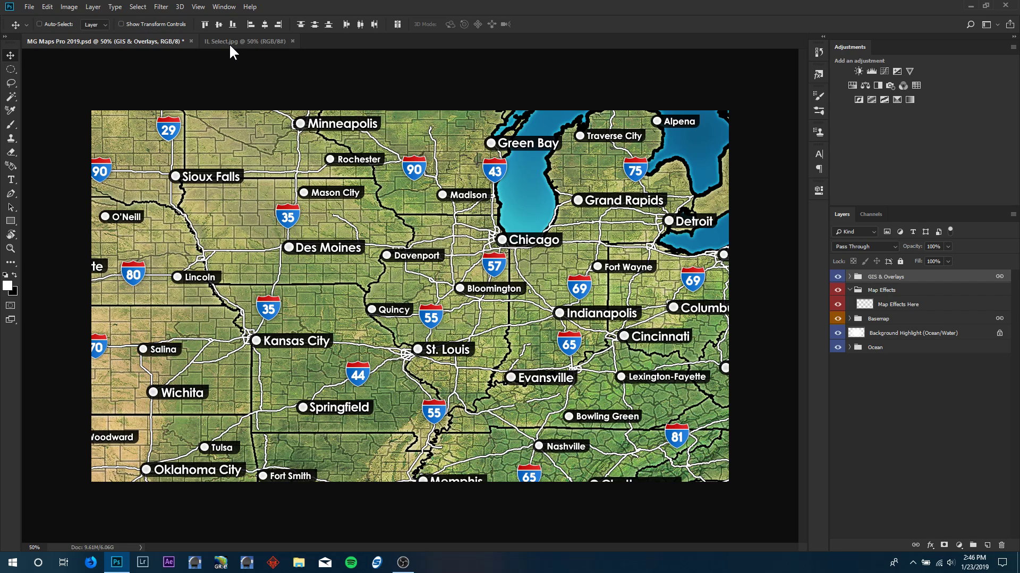
# - Recheck the IL Select reference, expand GIS & Overlays, and select National & State Boarders v2
pyautogui.click(242, 40)
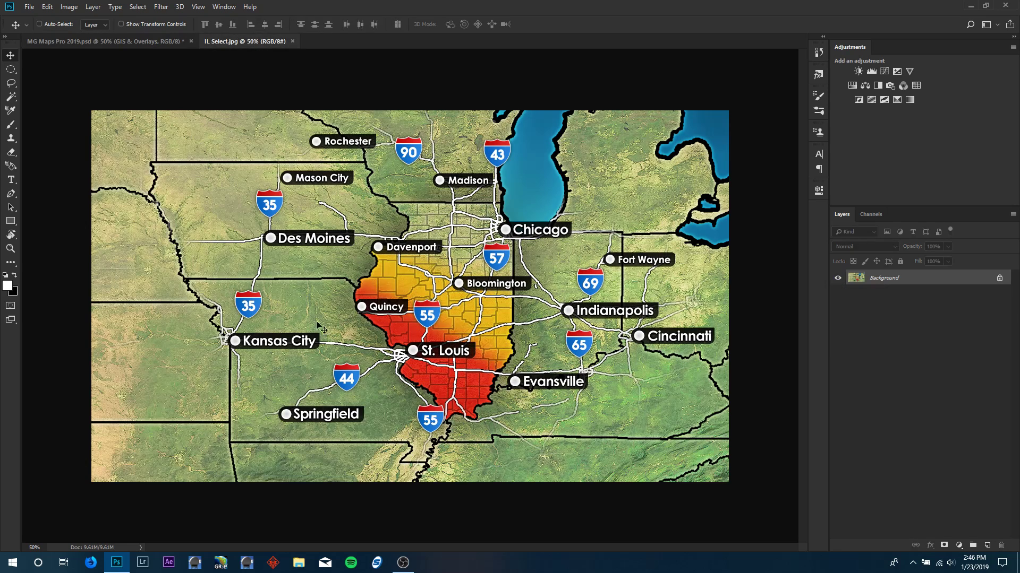
pyautogui.moveTo(134, 40)
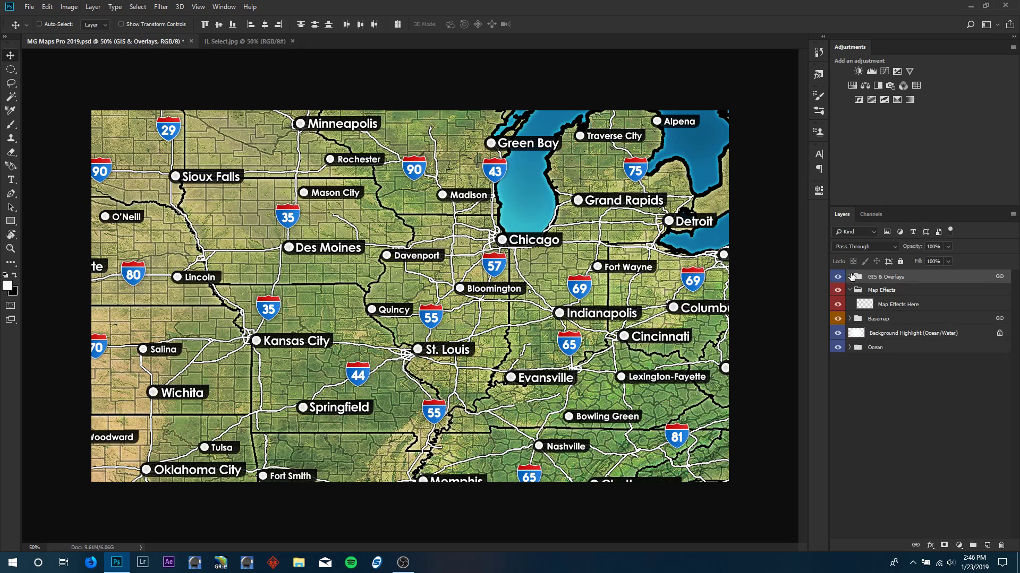
pyautogui.click(849, 276)
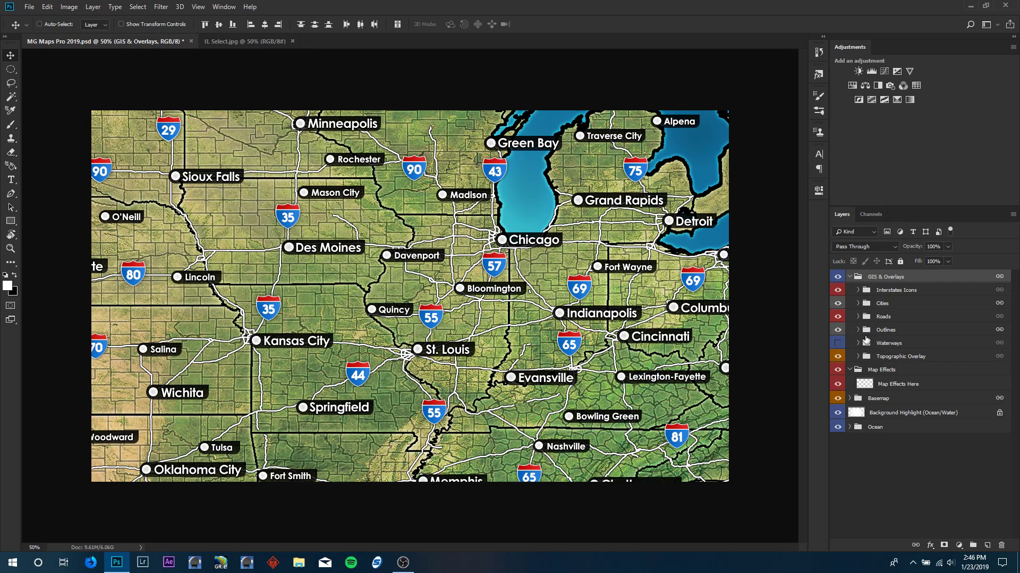
pyautogui.click(859, 330)
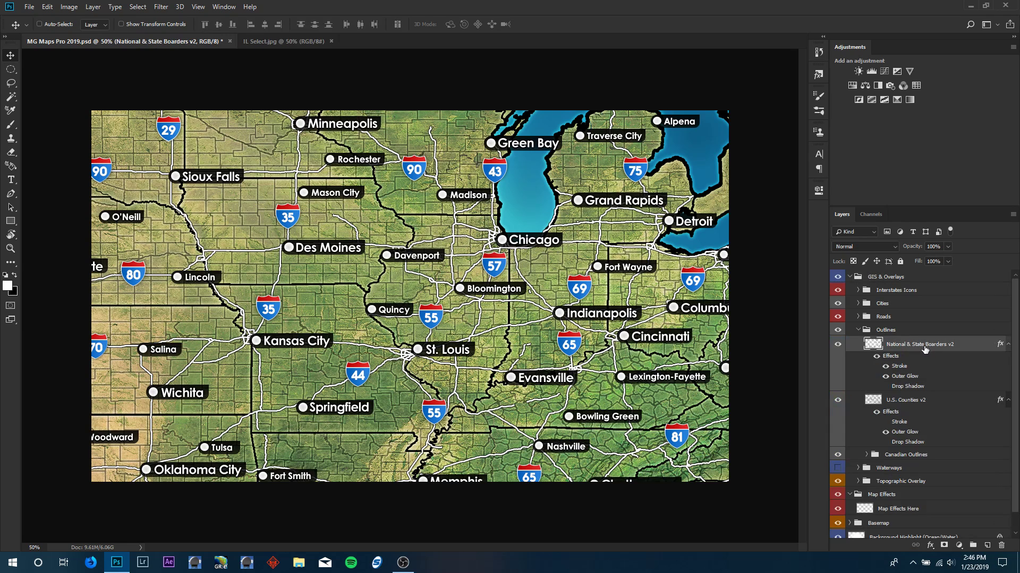
pyautogui.moveTo(11, 96)
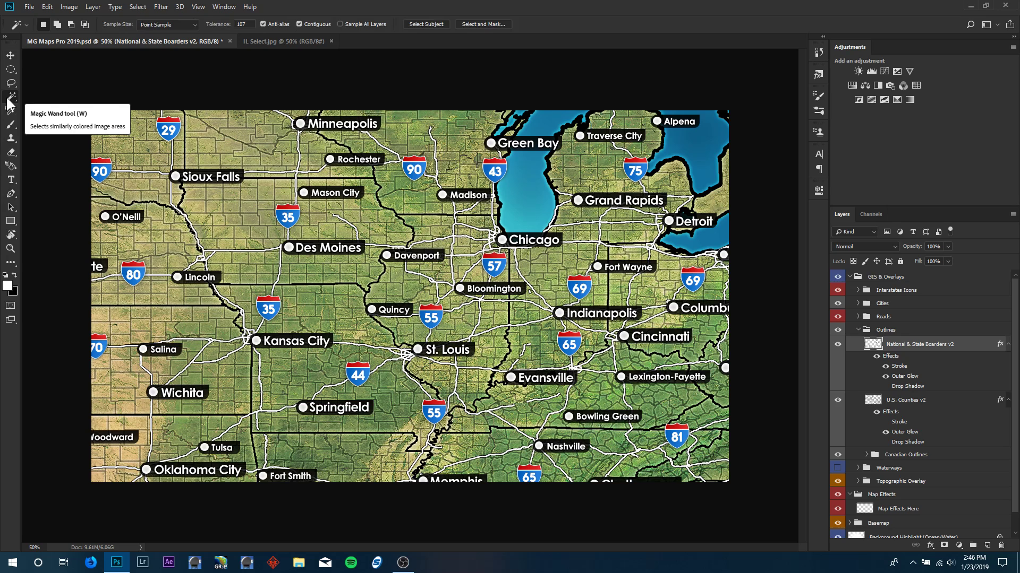
# - Magic-wand select Illinois on the borders layer and expand the selection by 4 pixels
pyautogui.click(458, 289)
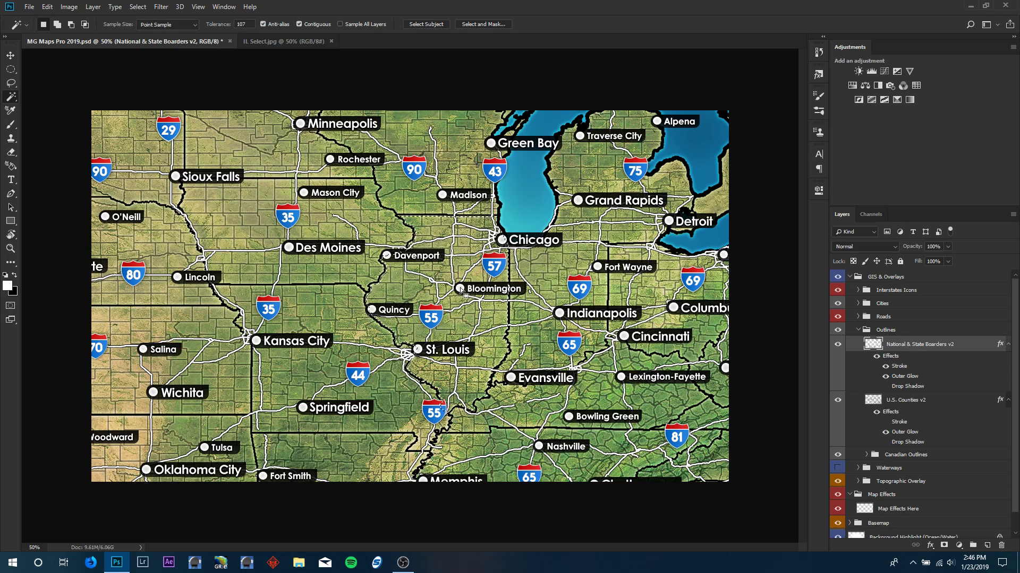
pyautogui.click(137, 7)
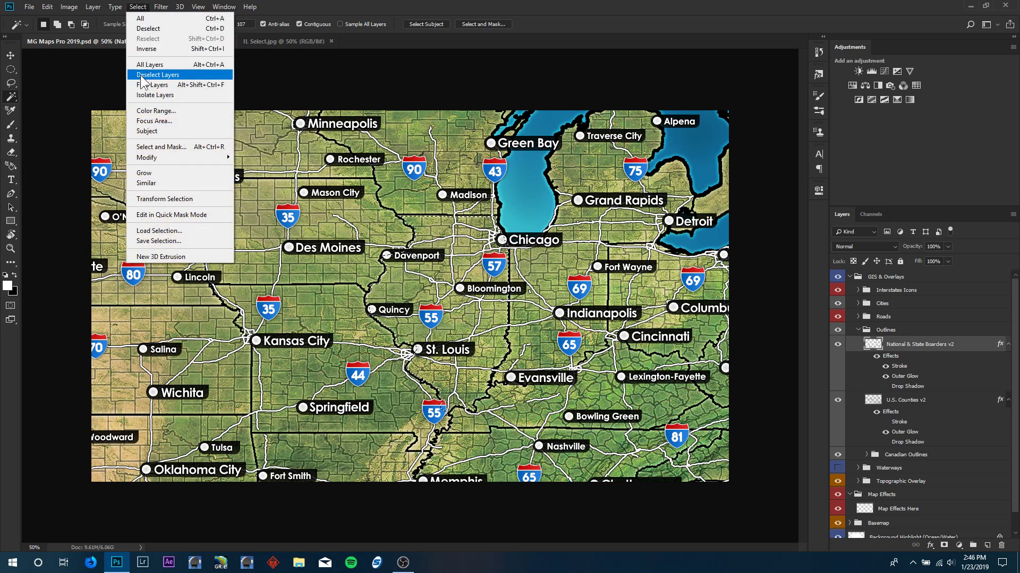
pyautogui.moveTo(148, 157)
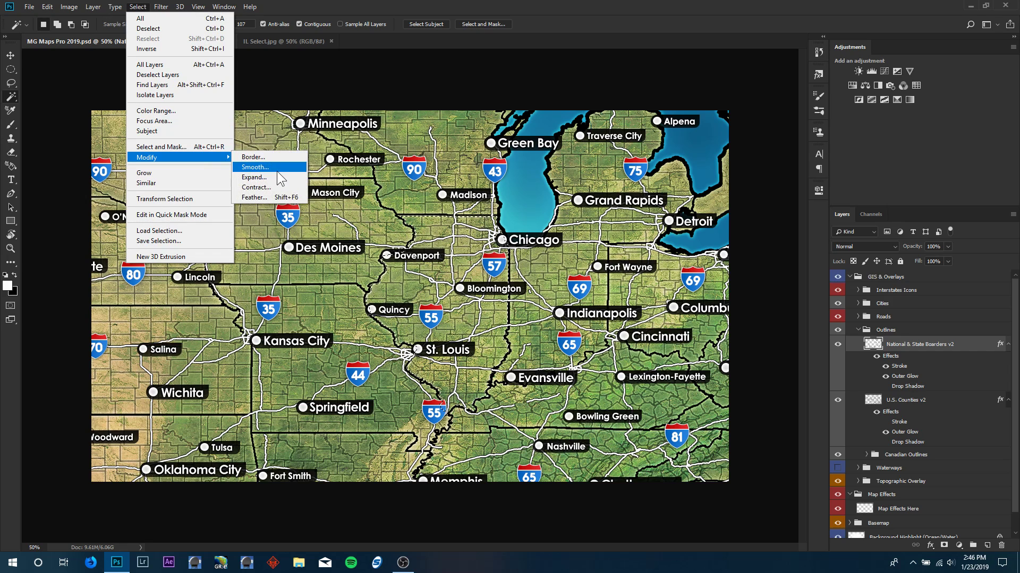
pyautogui.click(254, 178)
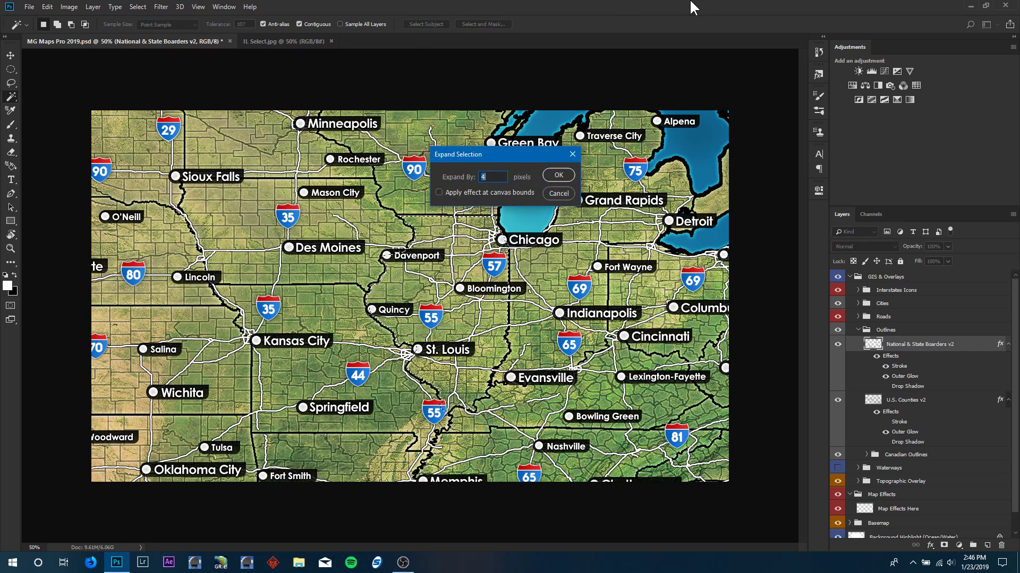
pyautogui.click(556, 175)
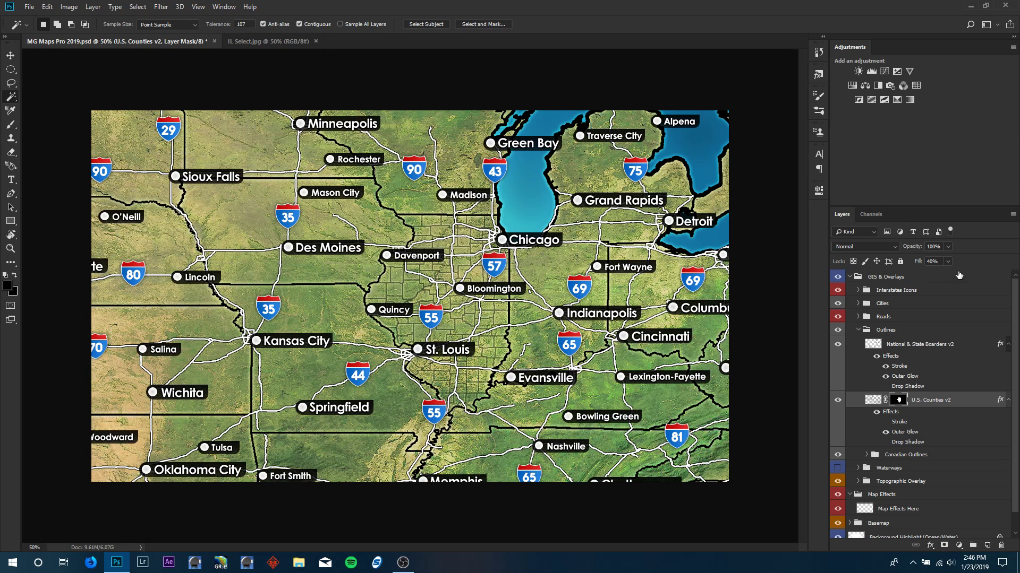
pyautogui.moveTo(922, 383)
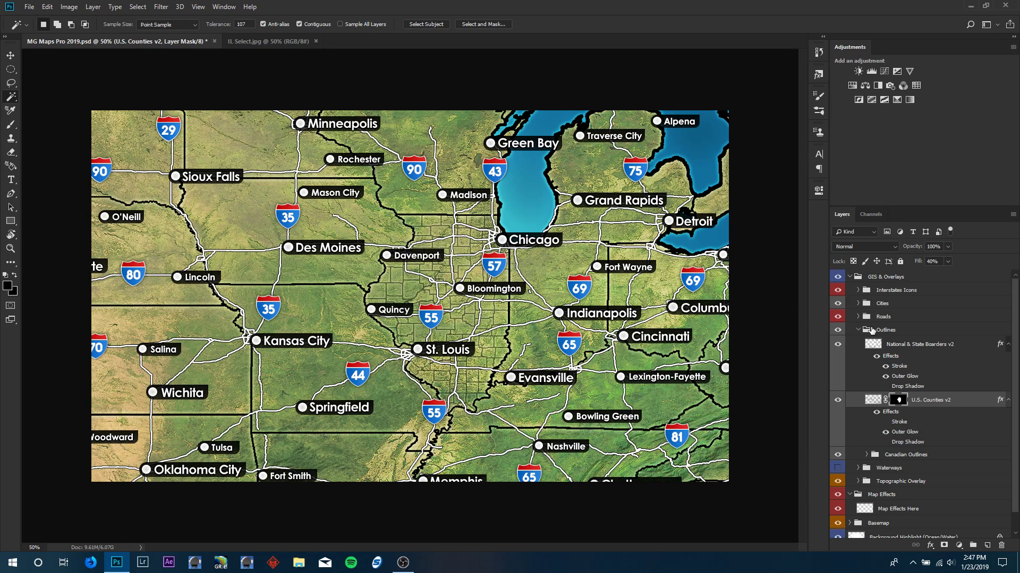
# - Fold the Outlines group closed in the Layers panel
pyautogui.click(858, 329)
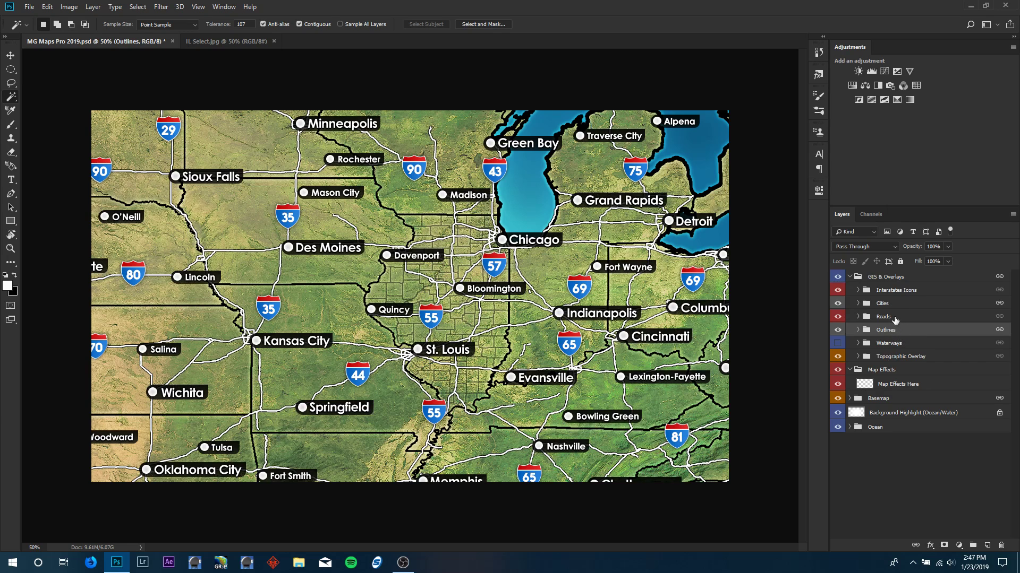
pyautogui.moveTo(891, 319)
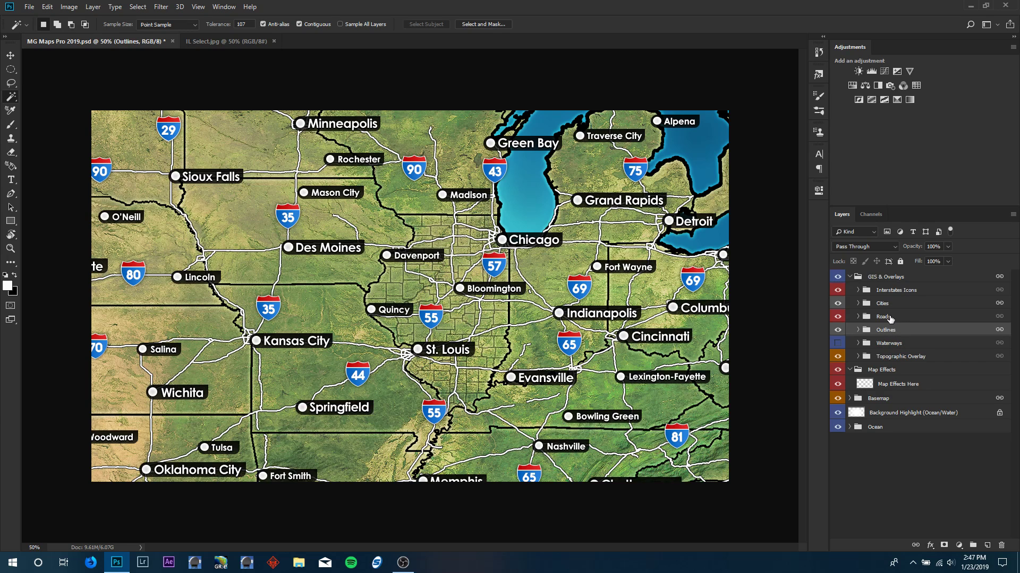
# - Select the Roads group as the layer to mask
pyautogui.click(884, 316)
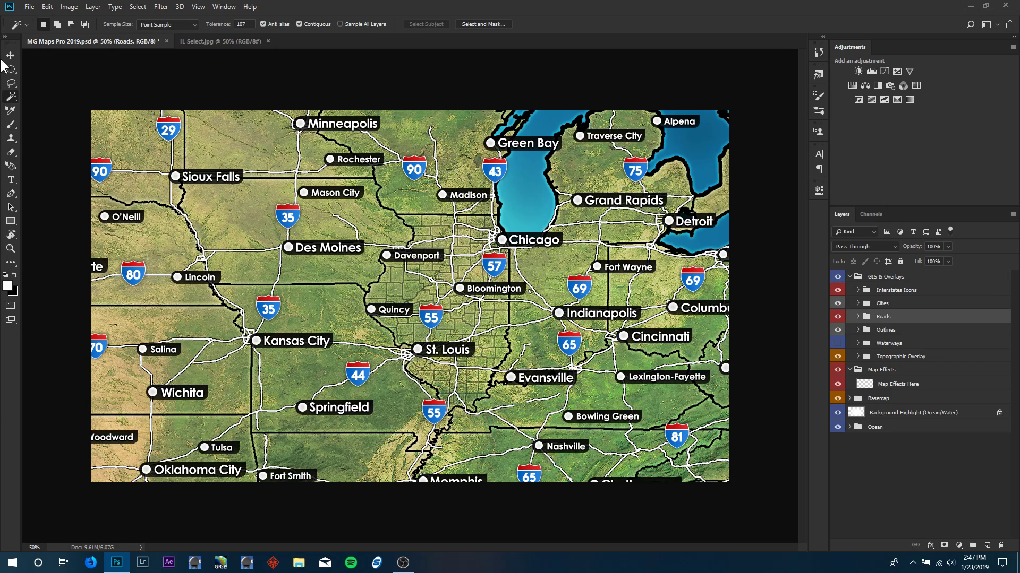
pyautogui.moveTo(1006, 494)
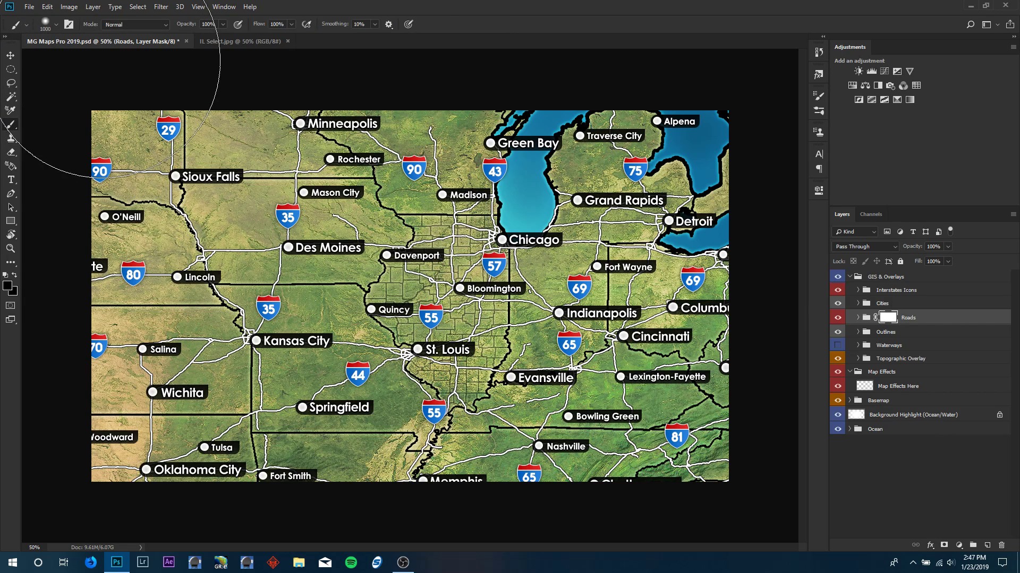
pyautogui.moveTo(32, 34)
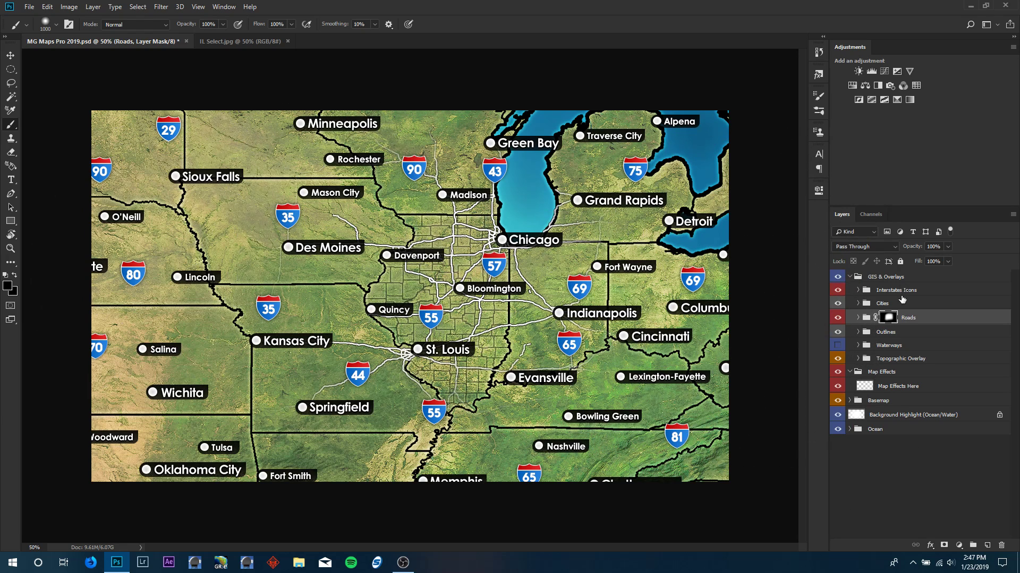
# - Select the Interstates Icons group as the layer to mask
pyautogui.click(898, 289)
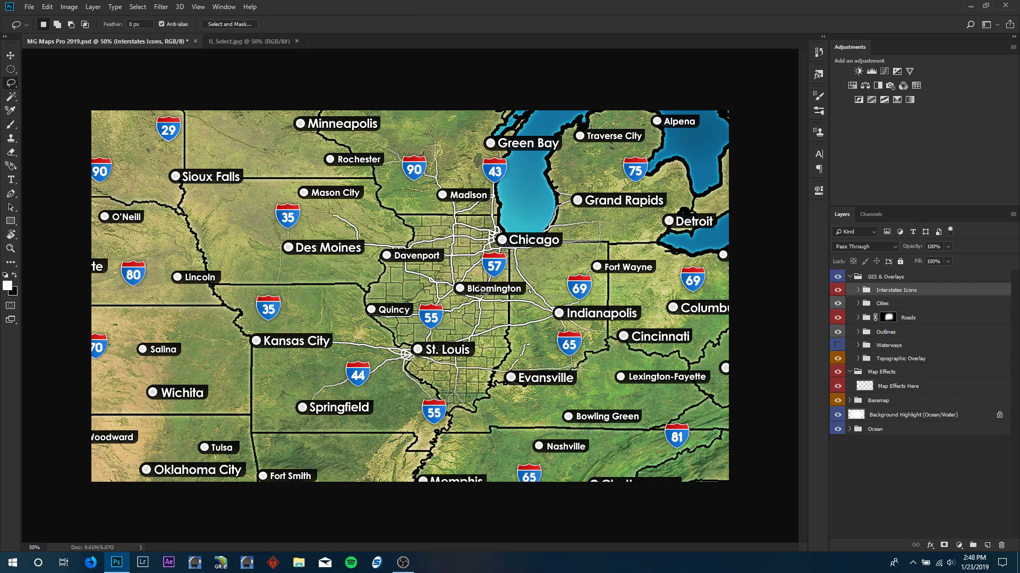
pyautogui.moveTo(647, 560)
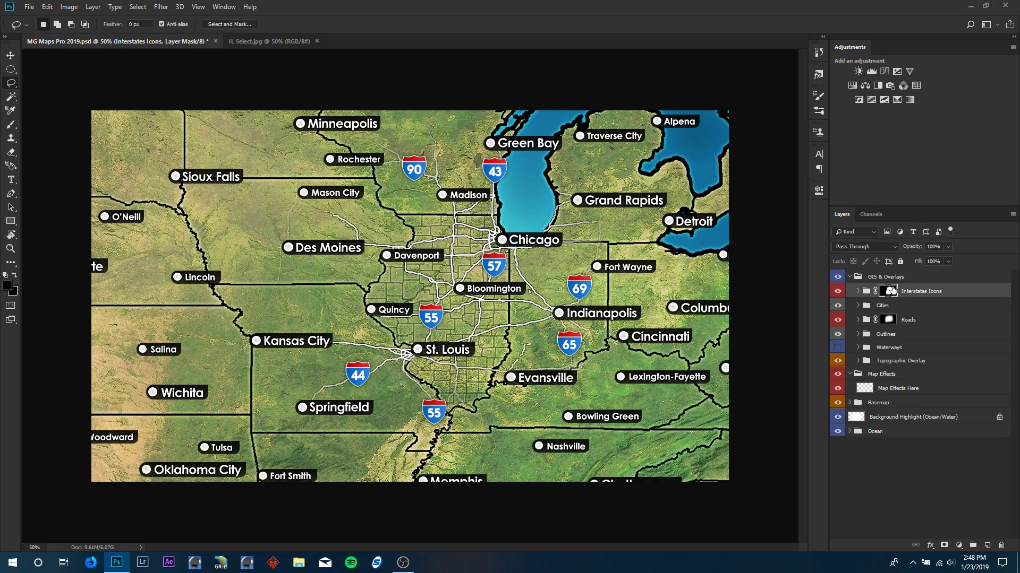
# - Select the Cities group as the layer to mask
pyautogui.click(881, 305)
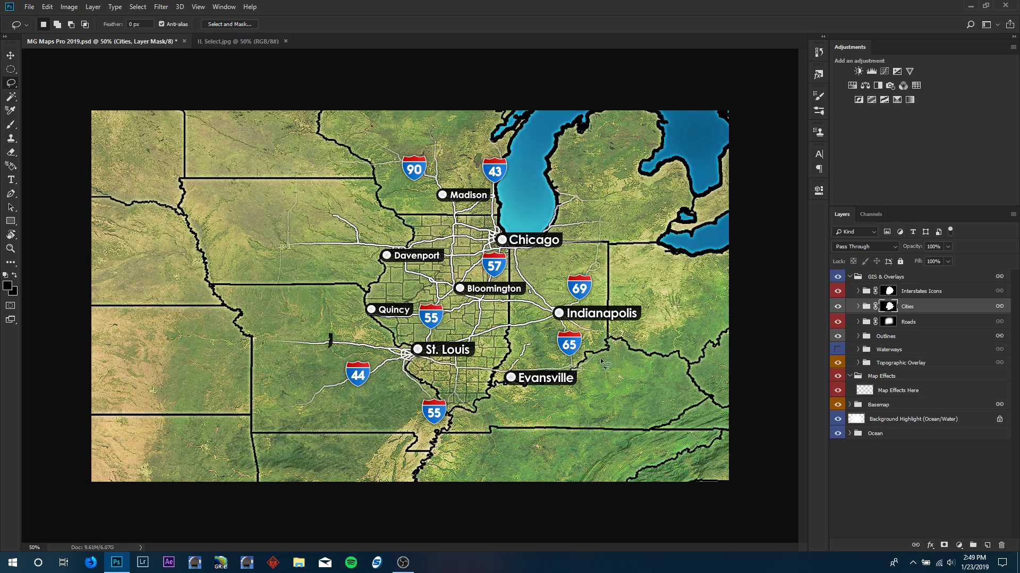
pyautogui.moveTo(317, 359)
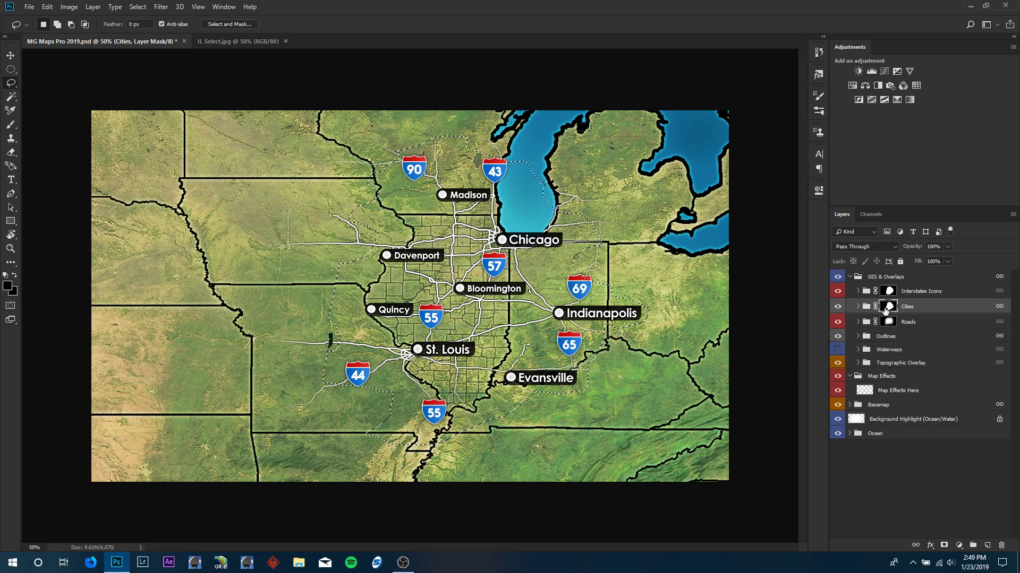
pyautogui.rightClick(888, 306)
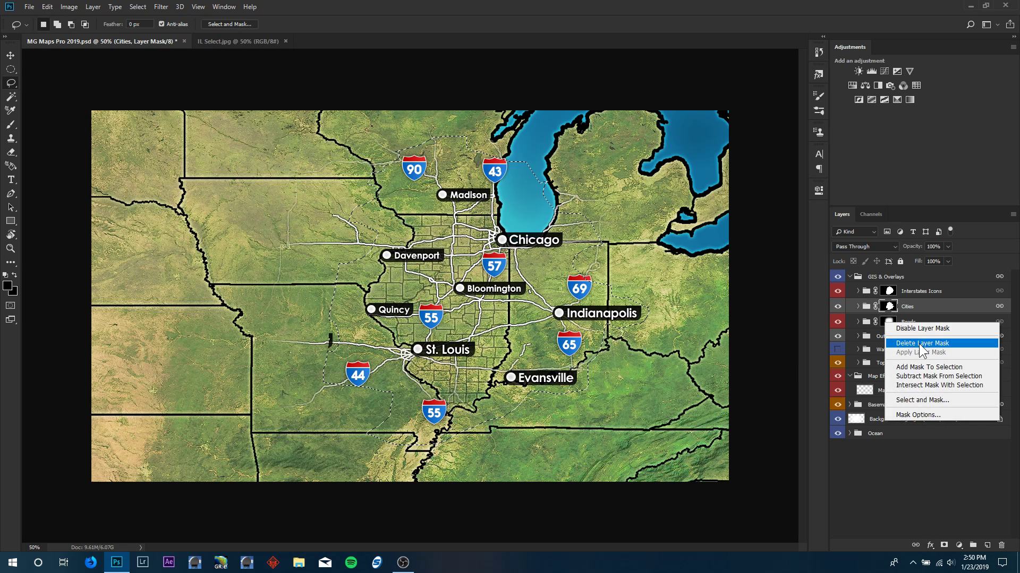
pyautogui.click(921, 344)
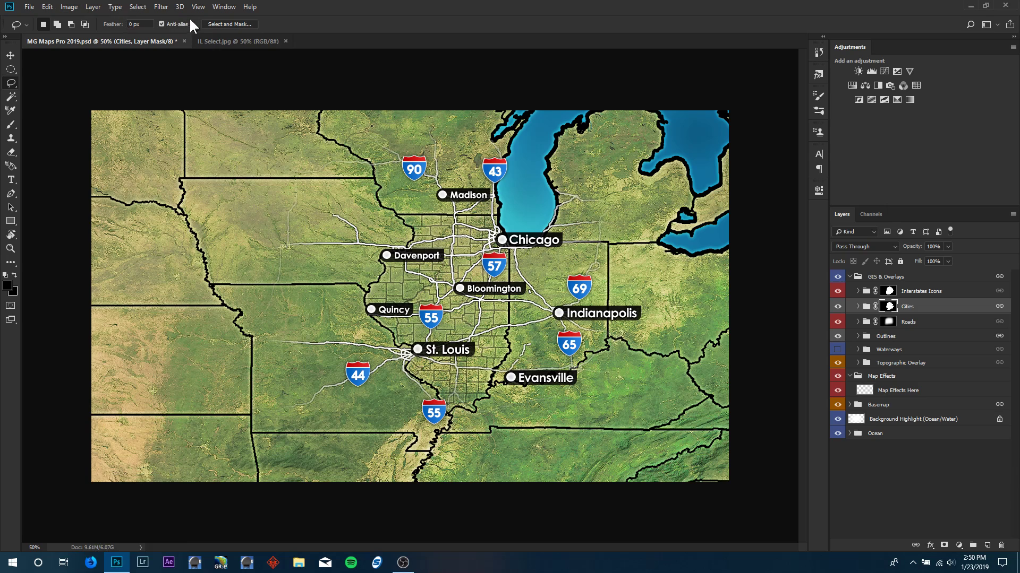
pyautogui.click(237, 41)
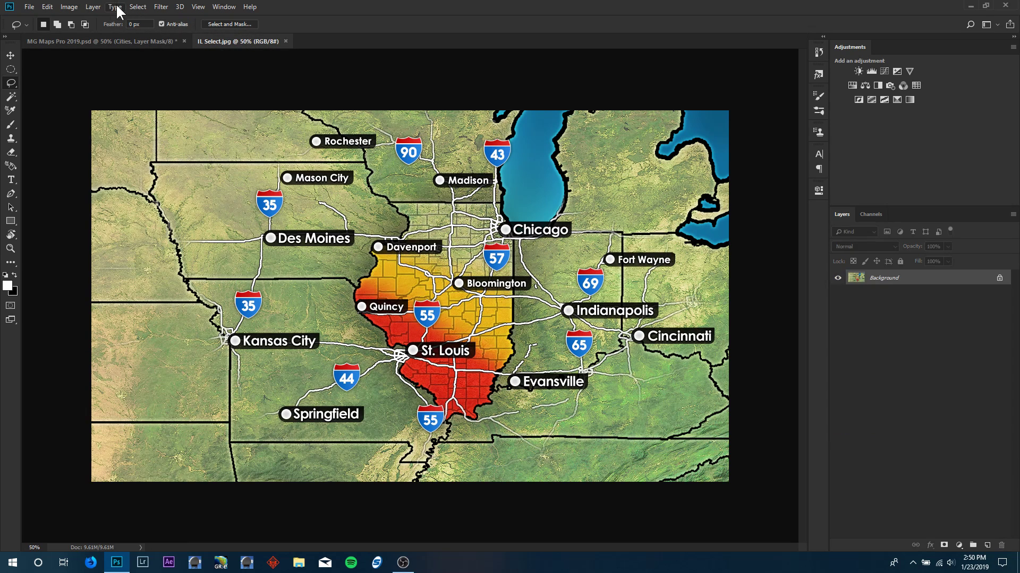
pyautogui.moveTo(127, 42)
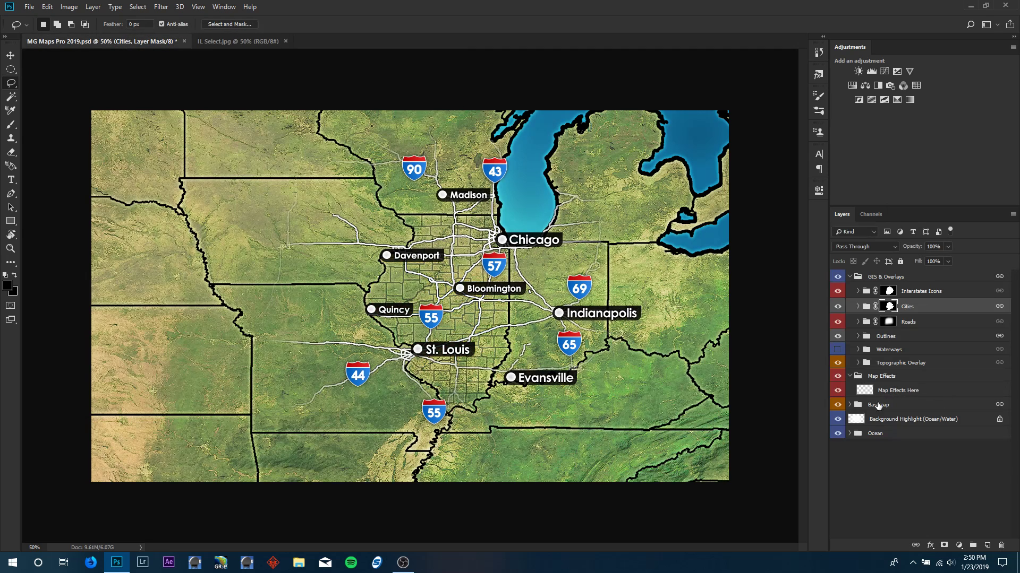
# - Give Blue Marble a second Color Overlay in Soft Light at 10%, then collapse Basemap
pyautogui.click(849, 404)
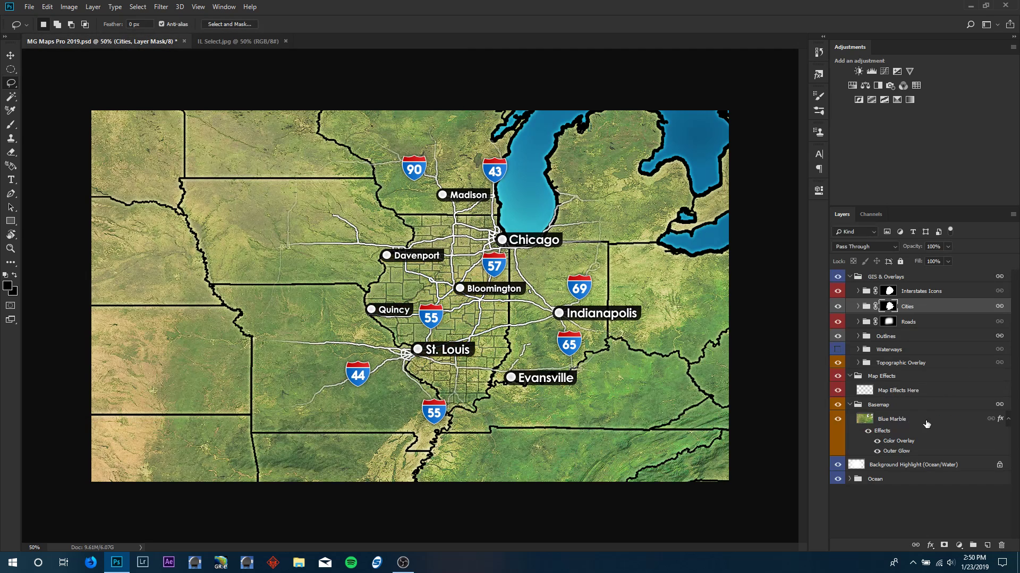
pyautogui.doubleClick(882, 431)
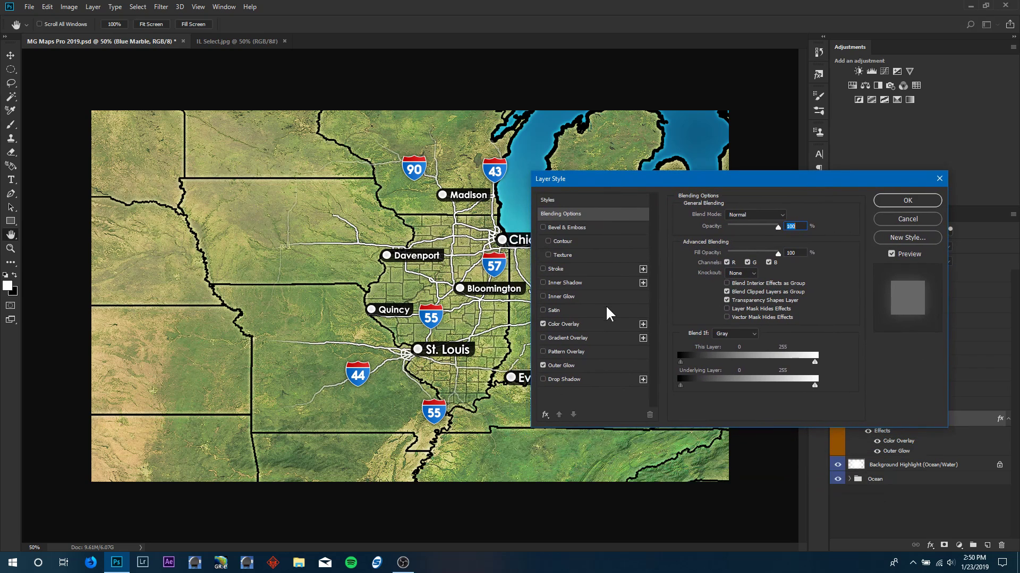
pyautogui.click(561, 324)
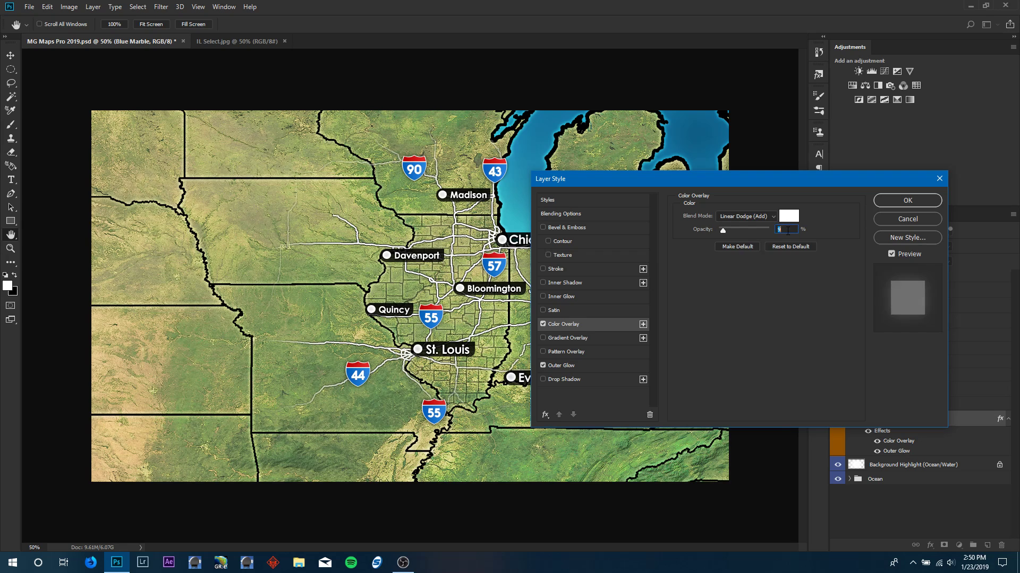
pyautogui.click(642, 324)
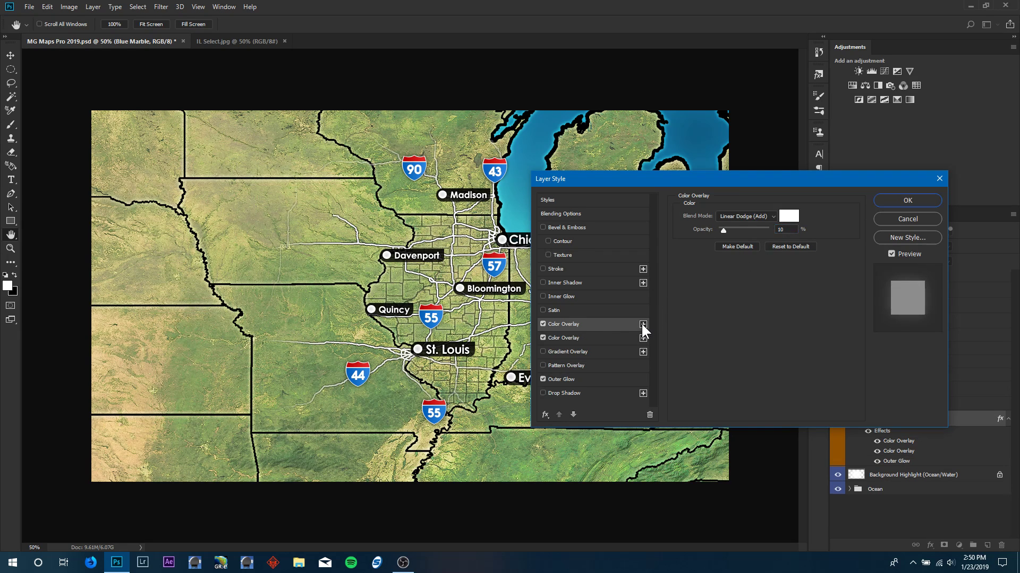
pyautogui.click(746, 217)
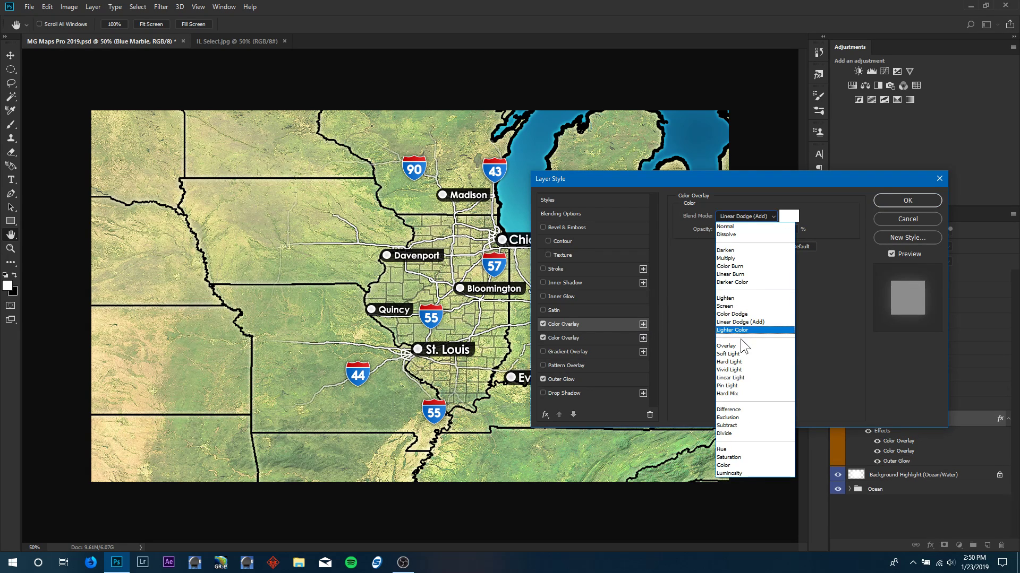
pyautogui.click(726, 345)
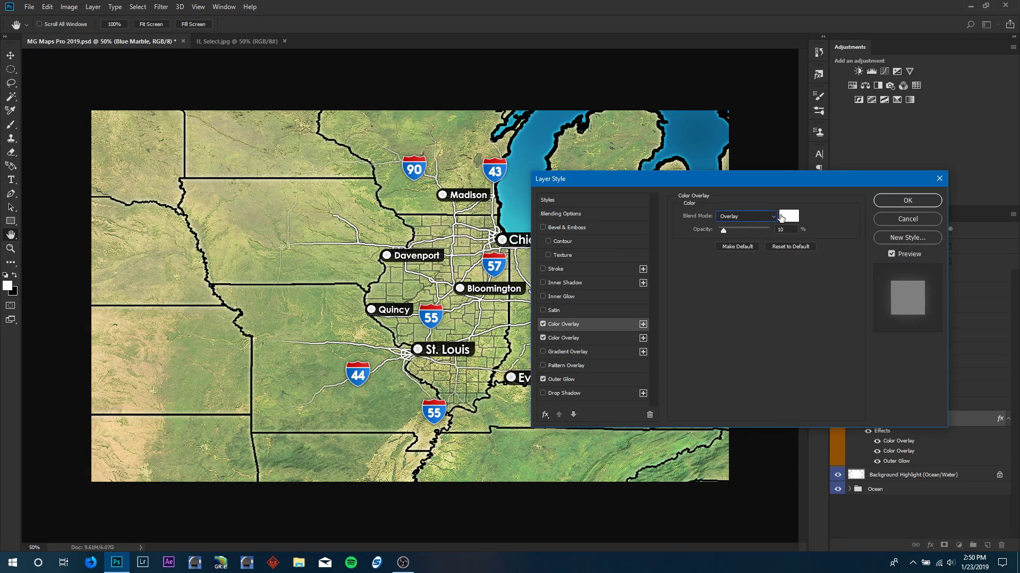
pyautogui.click(744, 216)
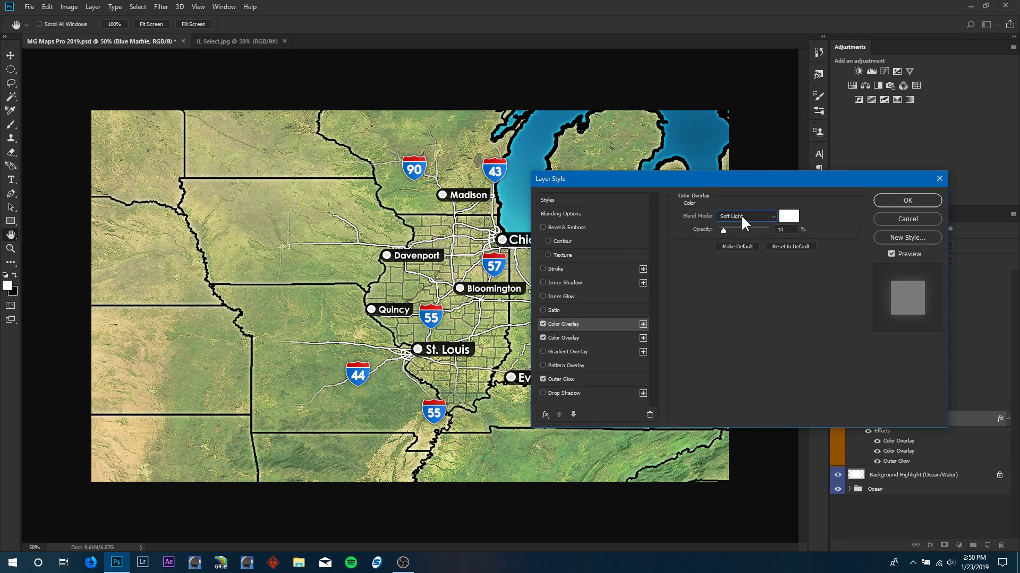
pyautogui.click(906, 200)
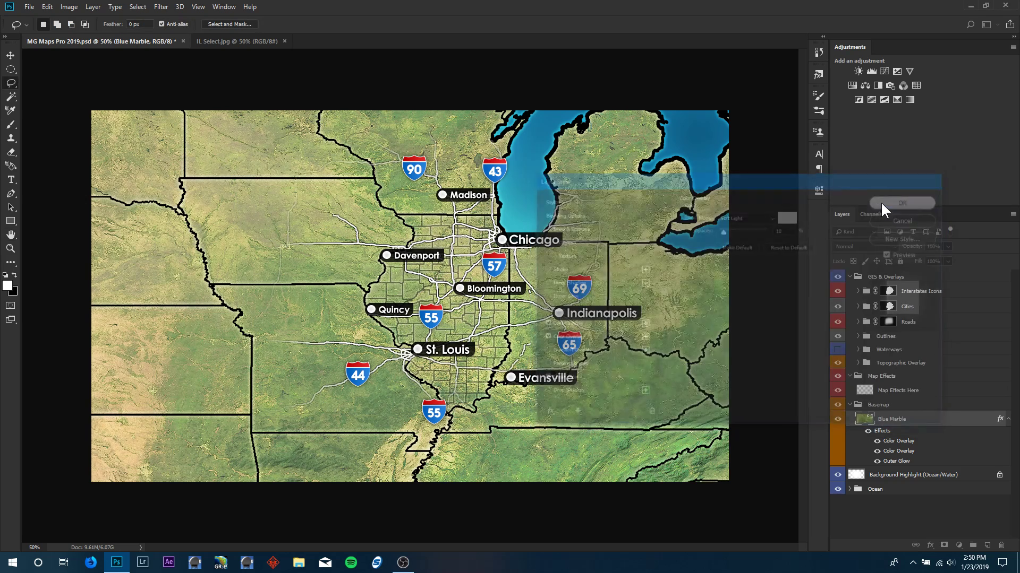
pyautogui.click(901, 202)
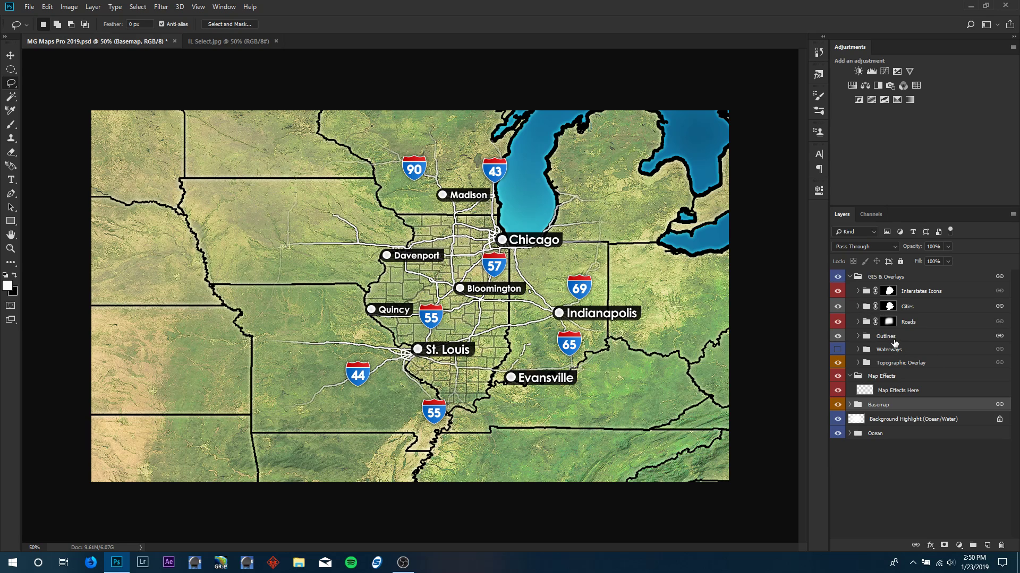
# - Fold and reopen GIS & Overlays, then add a layer mask to Map Effects
pyautogui.click(849, 276)
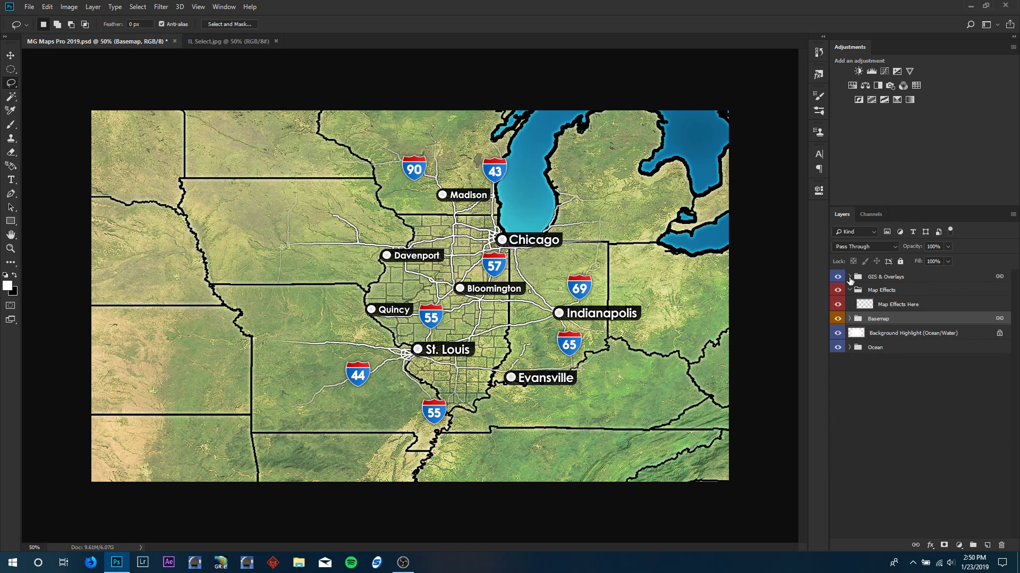
pyautogui.click(849, 276)
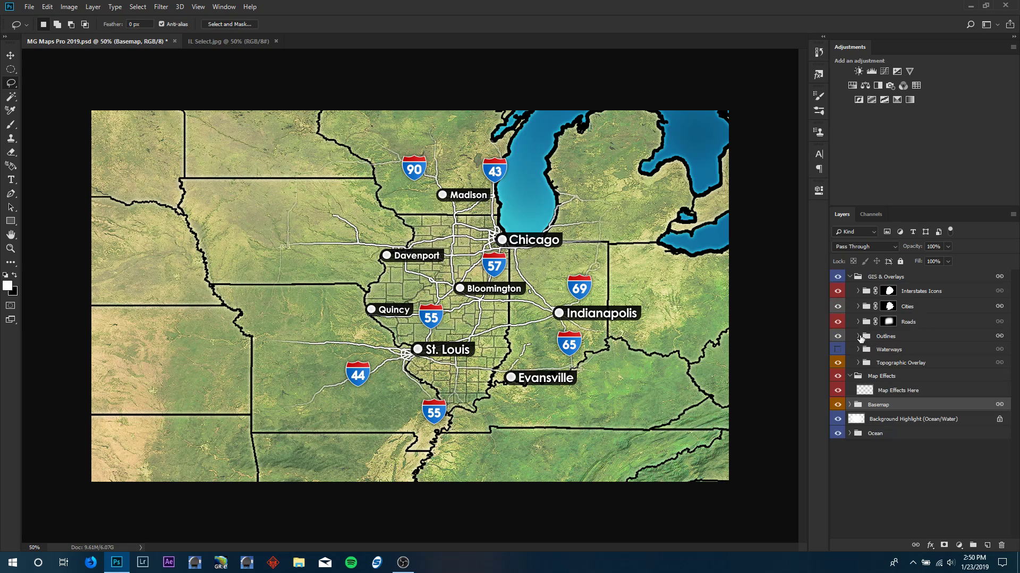
pyautogui.click(858, 336)
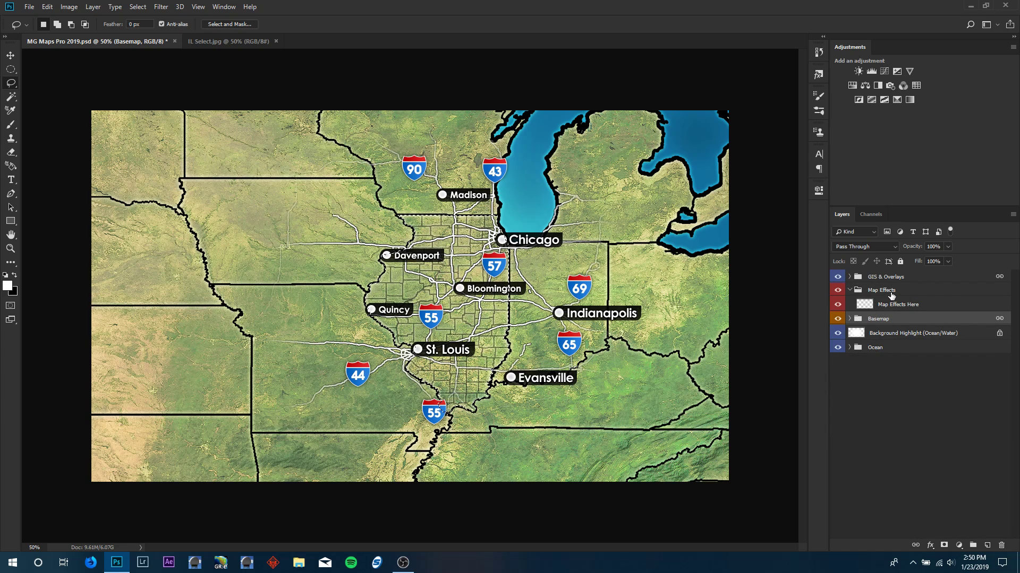
pyautogui.click(881, 290)
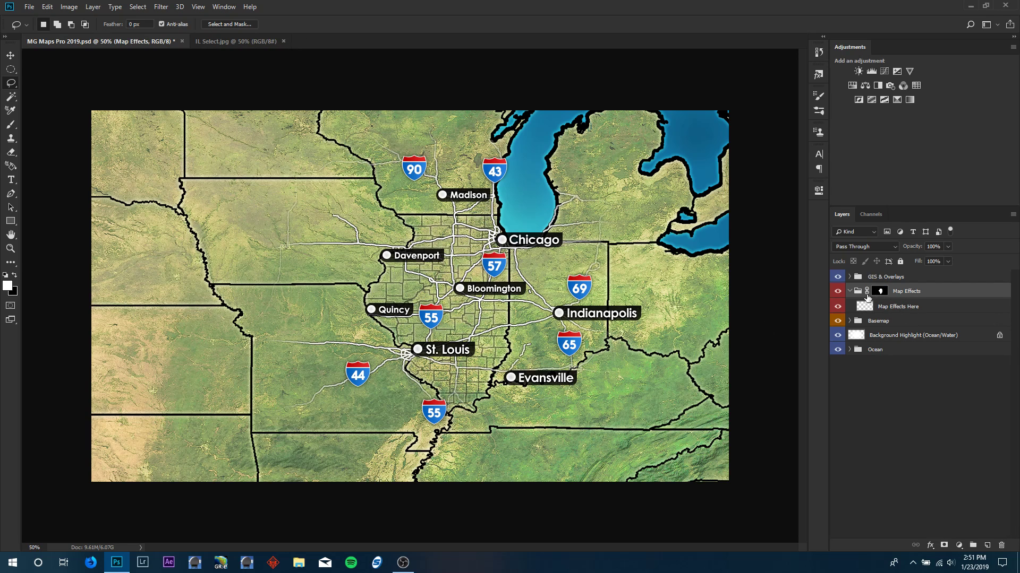
# - Select Map Effects Here and give the 300 px brush 49% hardness and 20% spacing
pyautogui.click(898, 307)
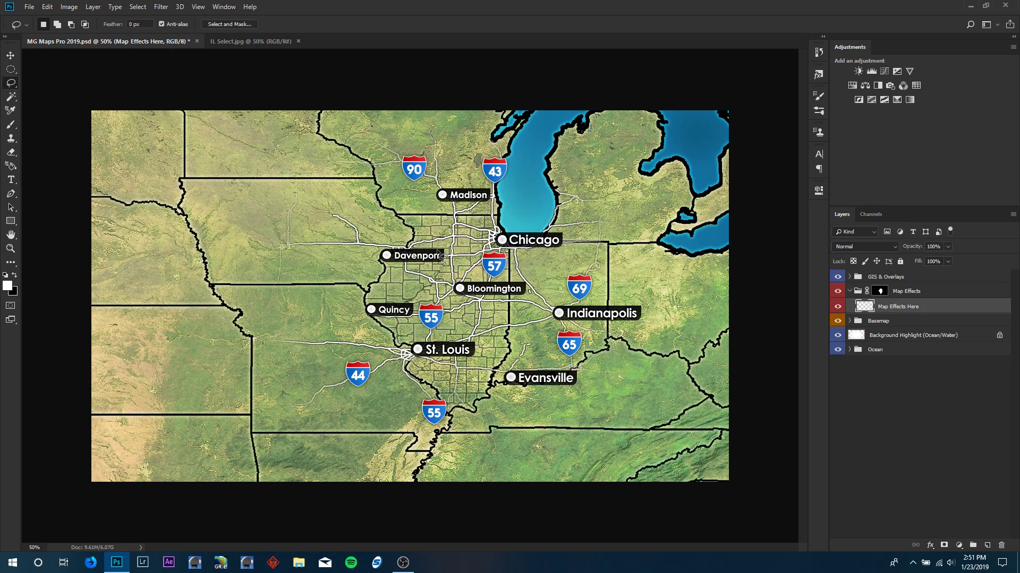
pyautogui.moveTo(563, 330)
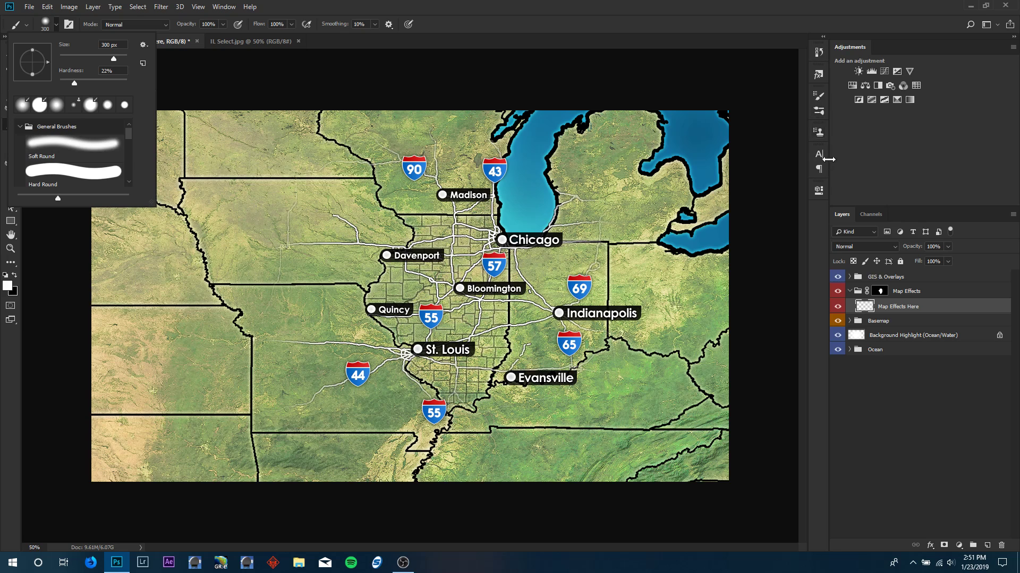
pyautogui.click(819, 96)
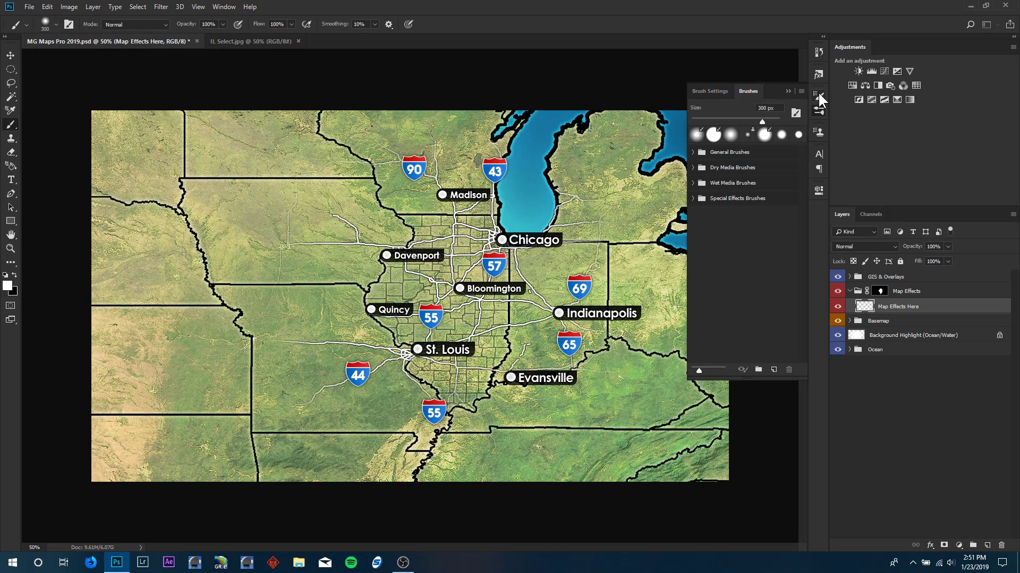
pyautogui.click(709, 91)
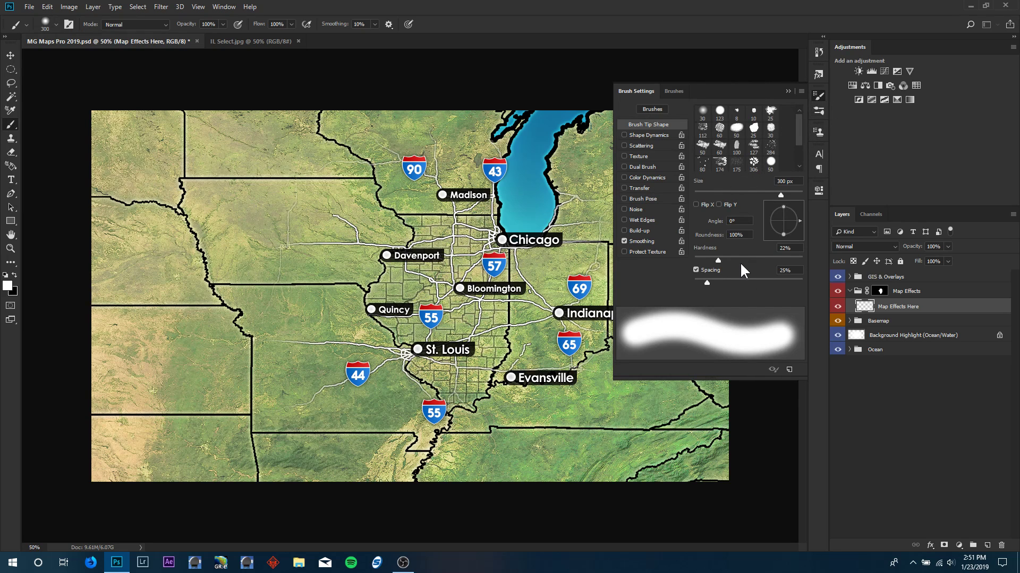
pyautogui.moveTo(719, 260); pyautogui.dragTo(748, 259)
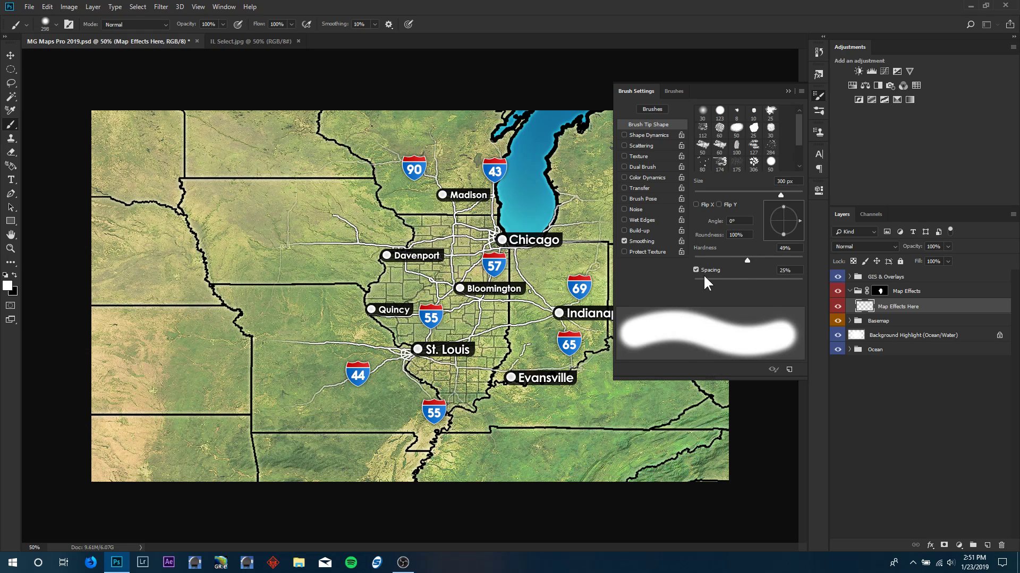
pyautogui.moveTo(715, 283); pyautogui.dragTo(706, 283)
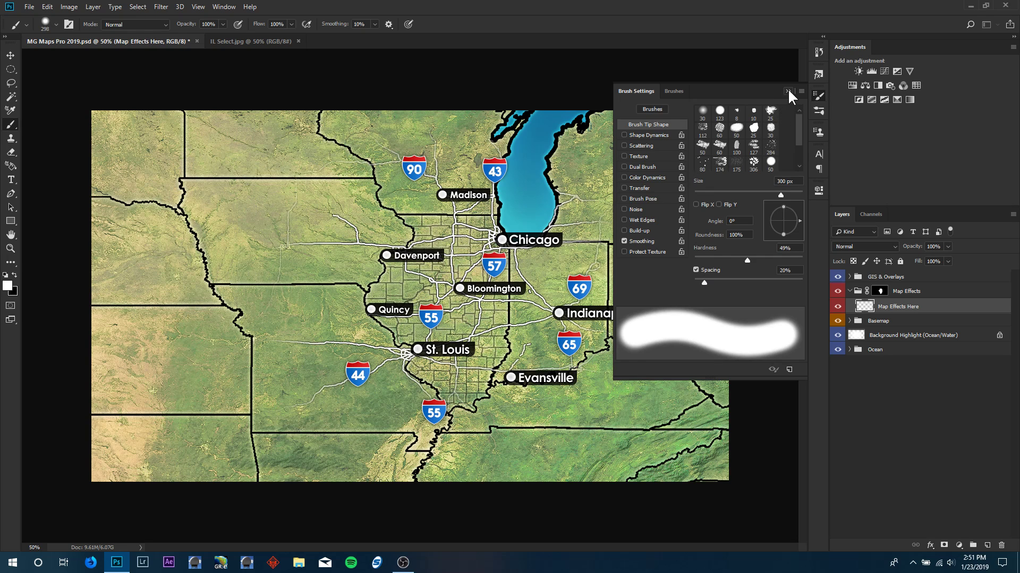
pyautogui.click(788, 91)
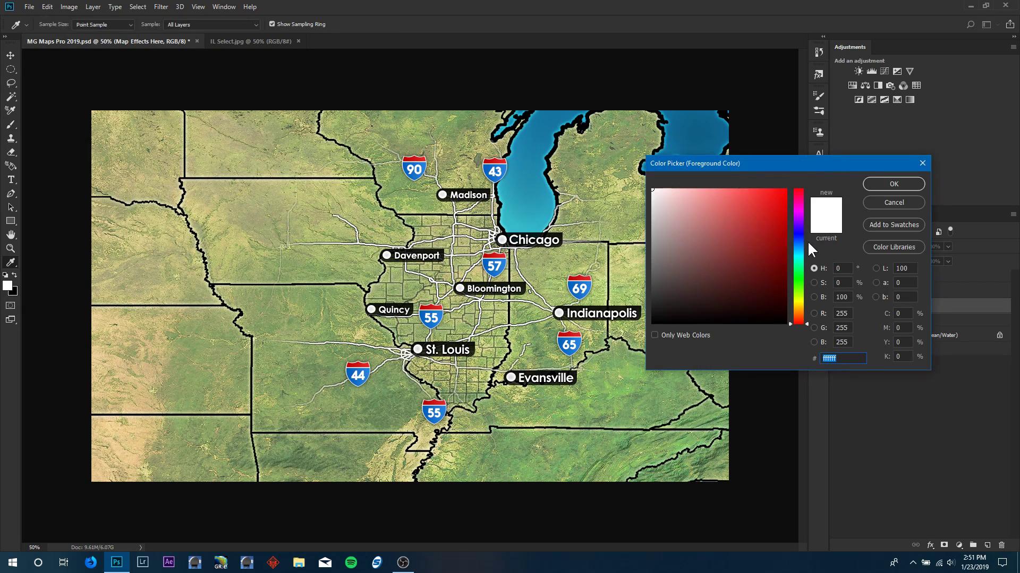
# - Pick light blue, then dark blue foreground colours for painting northern and central Illinois
pyautogui.click(751, 185)
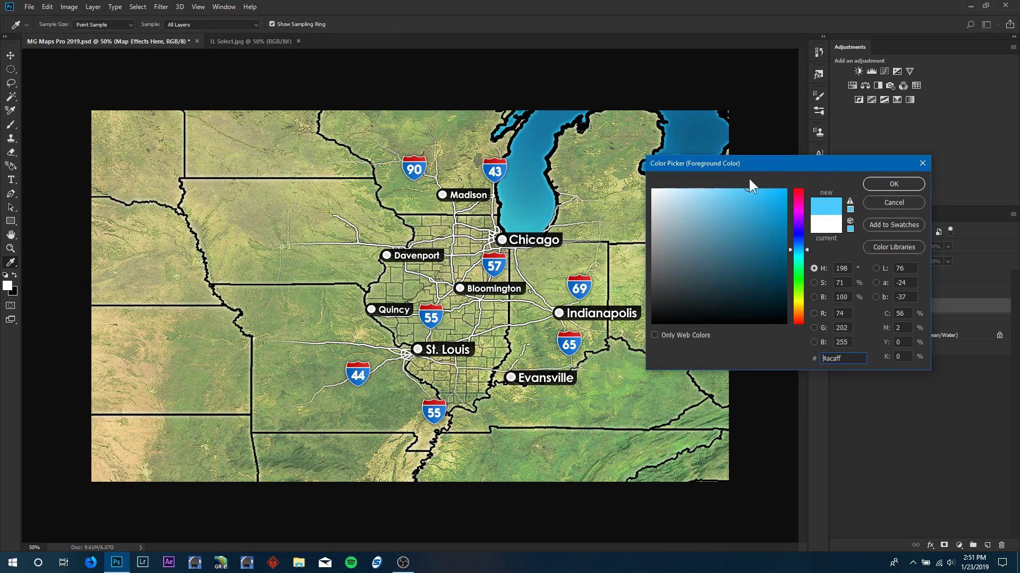
pyautogui.click(892, 184)
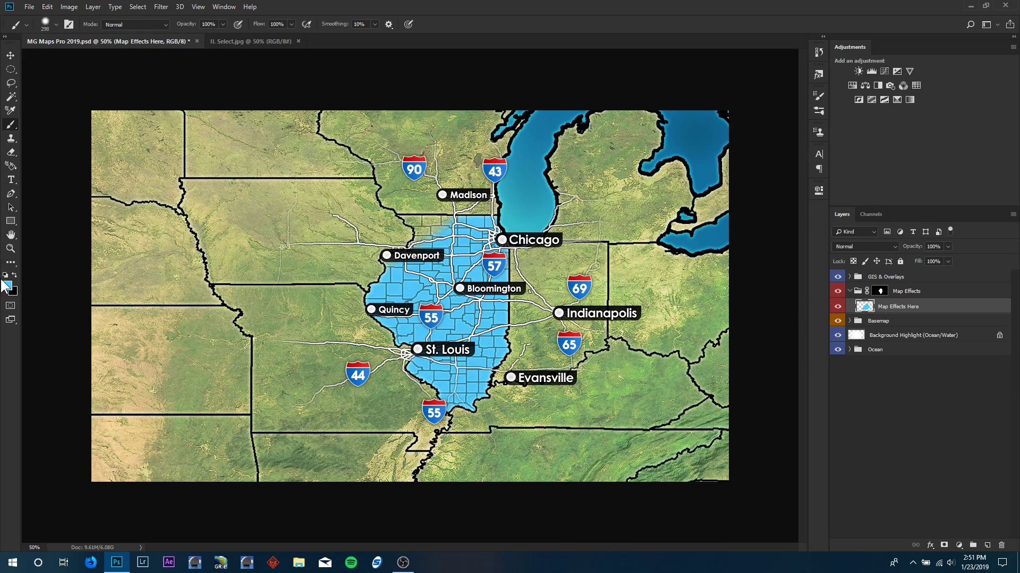
pyautogui.click(5, 284)
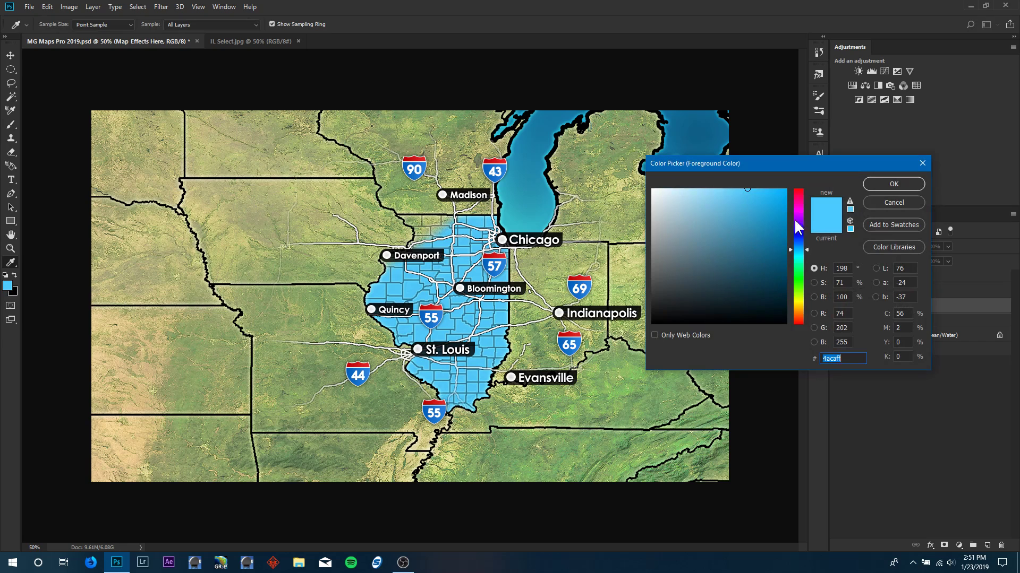
pyautogui.click(779, 219)
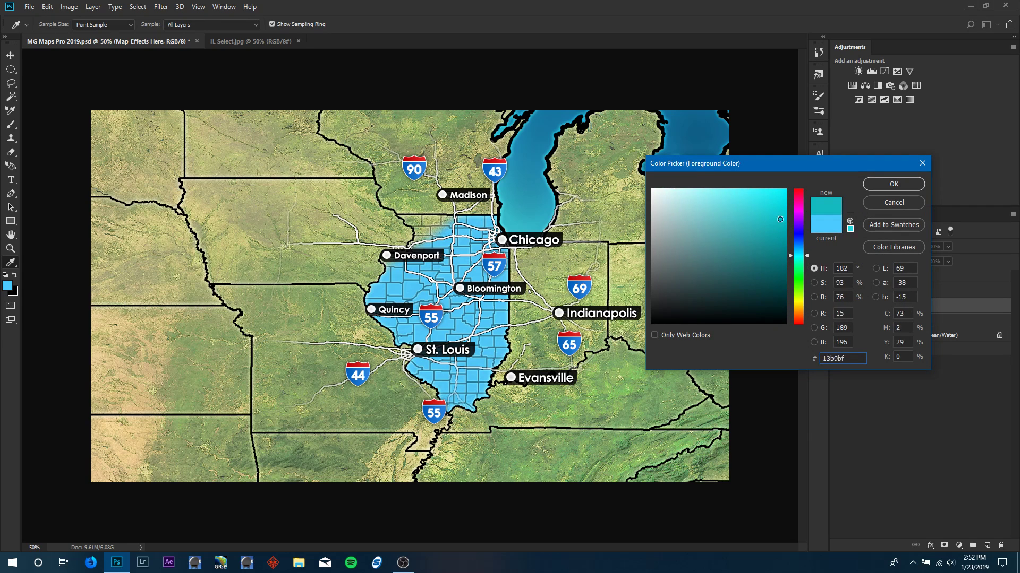
pyautogui.click(892, 184)
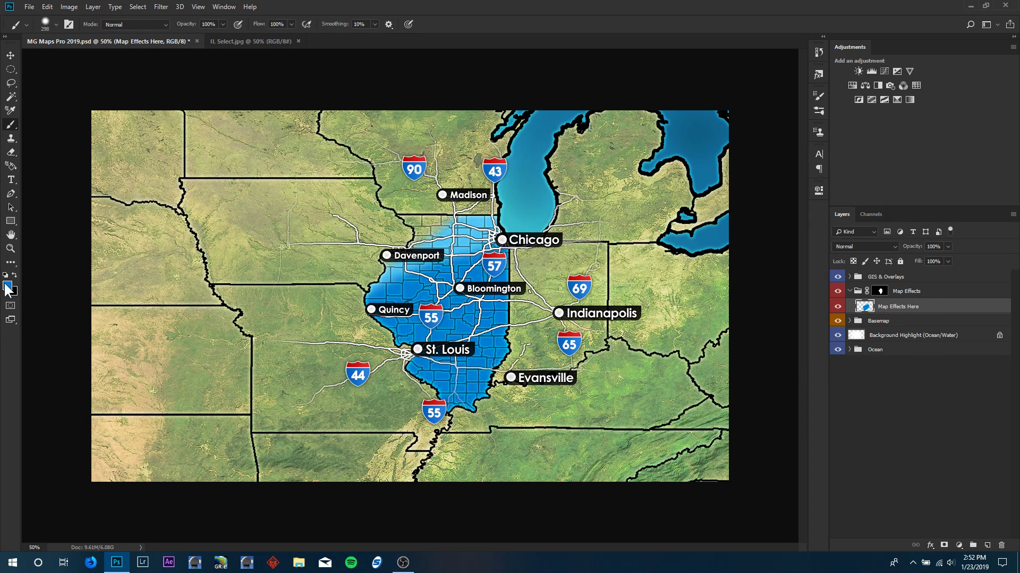
pyautogui.click(7, 286)
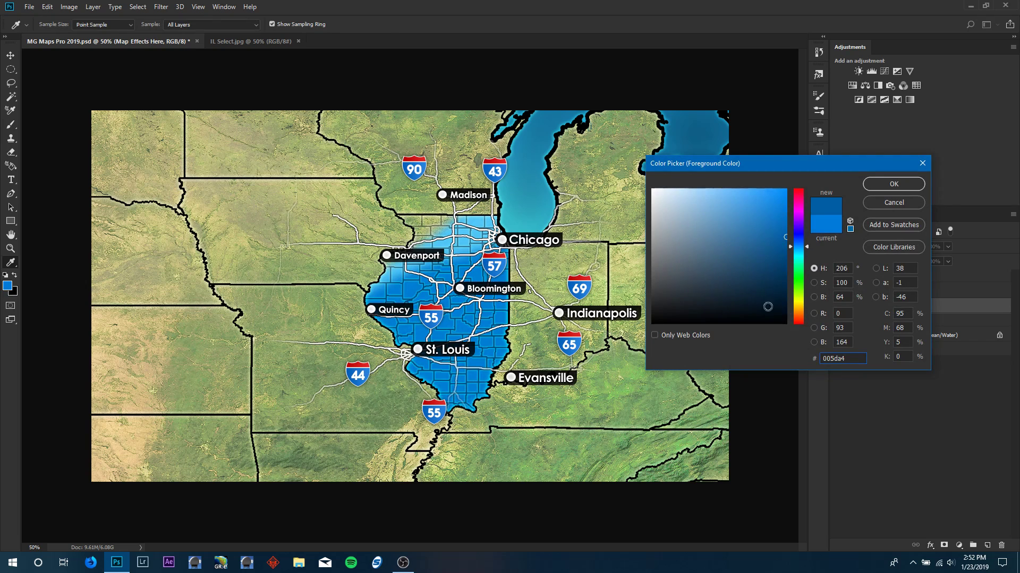
pyautogui.click(892, 184)
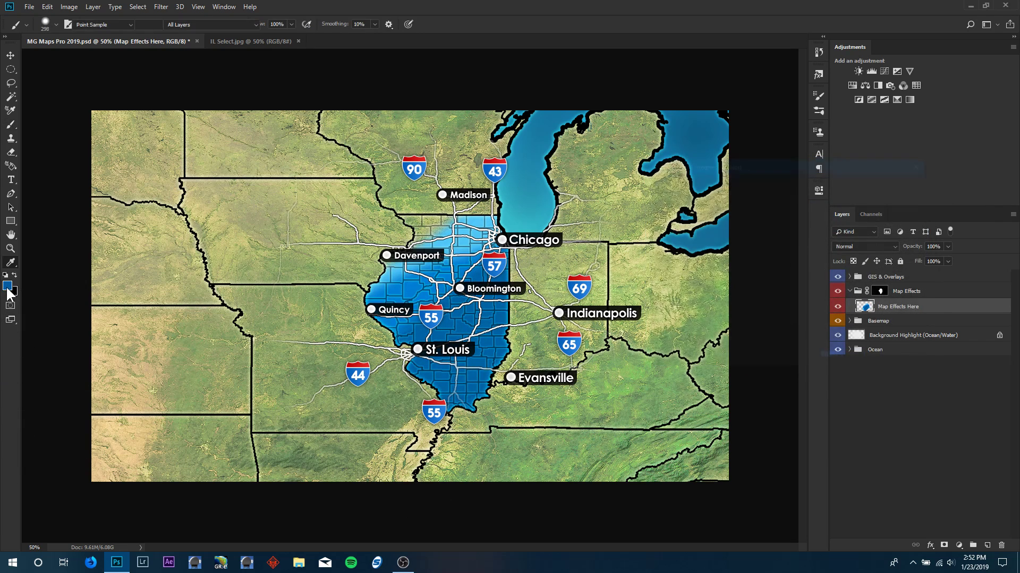
# - Paint southern Illinois magenta, then switch to a brighter pink
pyautogui.click(7, 287)
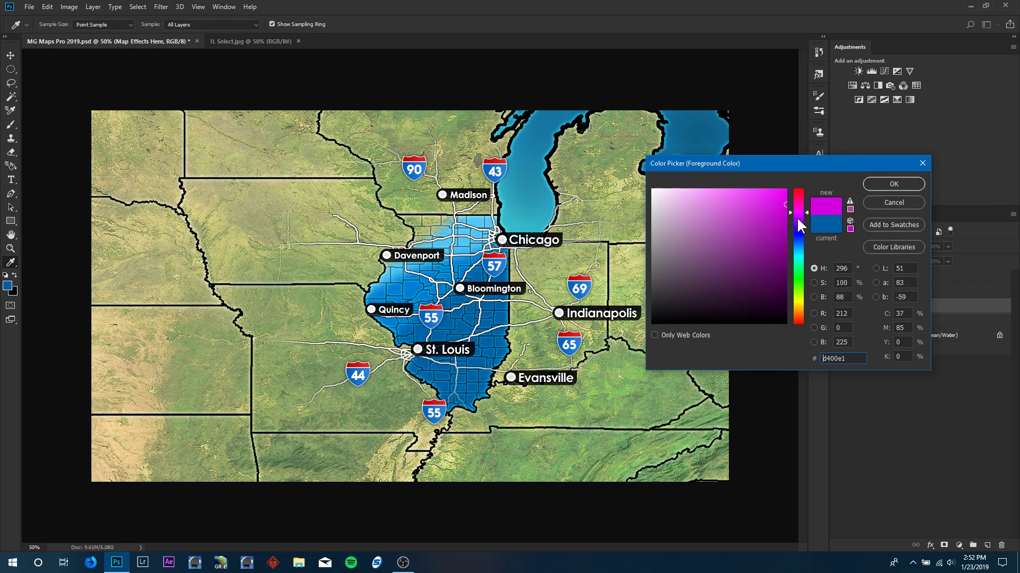
pyautogui.click(892, 184)
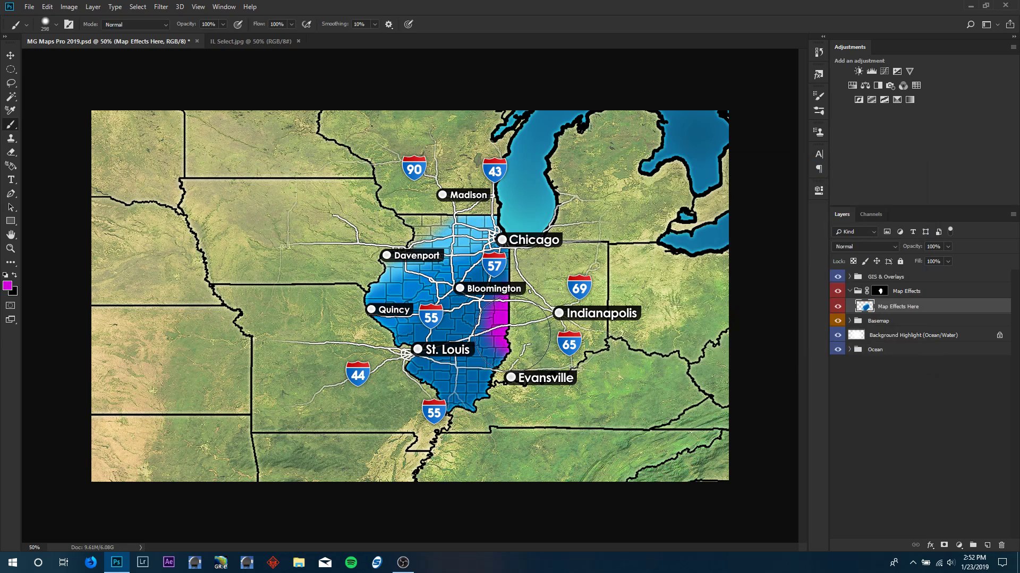
pyautogui.moveTo(498, 312); pyautogui.dragTo(442, 390)
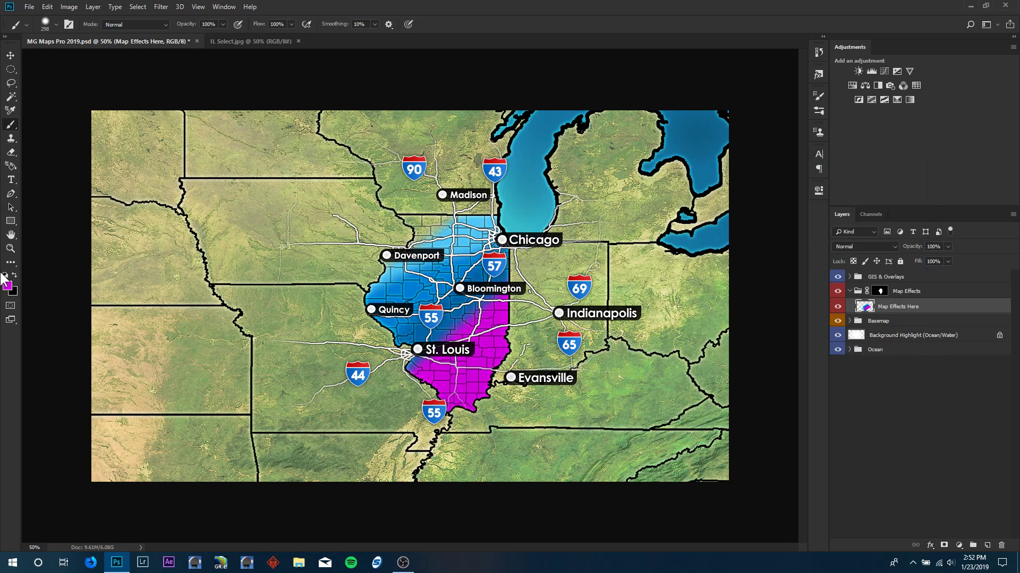
pyautogui.click(7, 284)
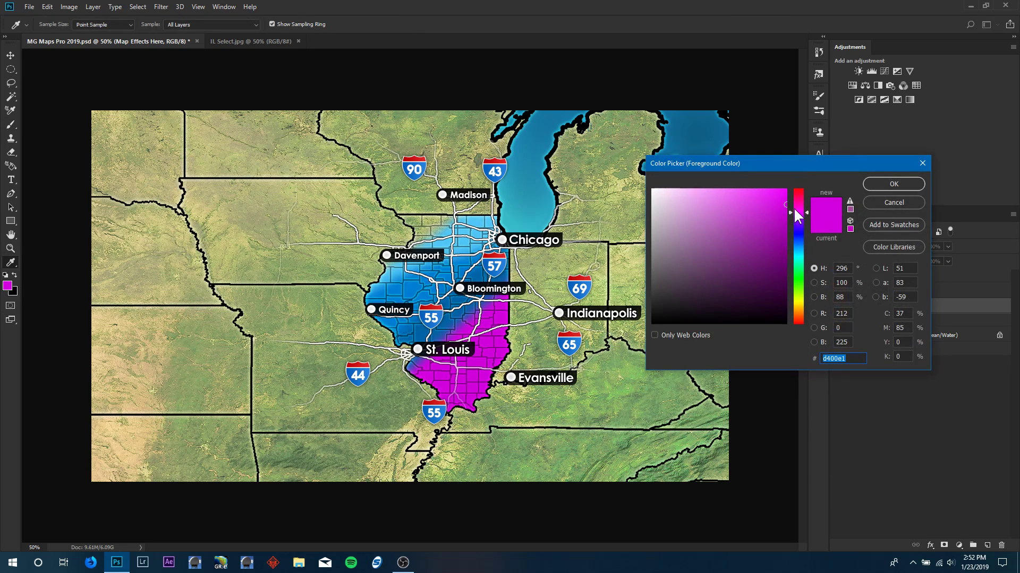
pyautogui.click(892, 184)
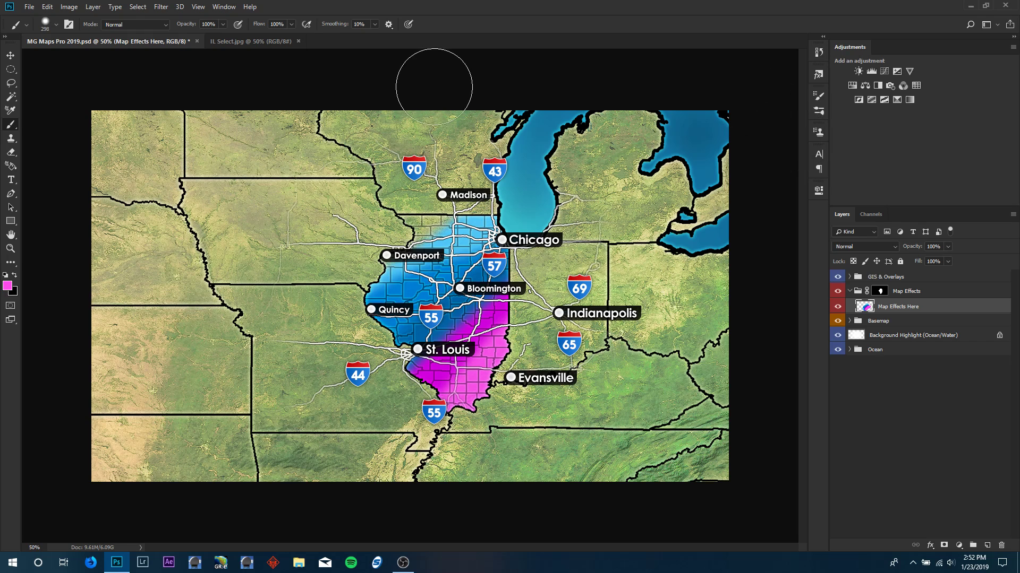
pyautogui.moveTo(11, 207)
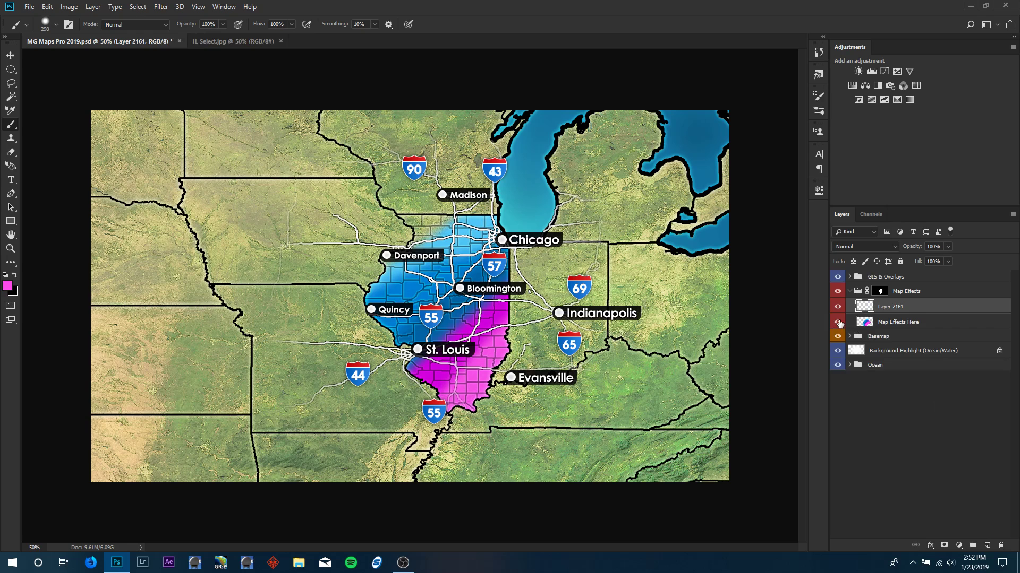
# - Hide the painted Map Effects Here layer and delete the stray work path
pyautogui.click(838, 322)
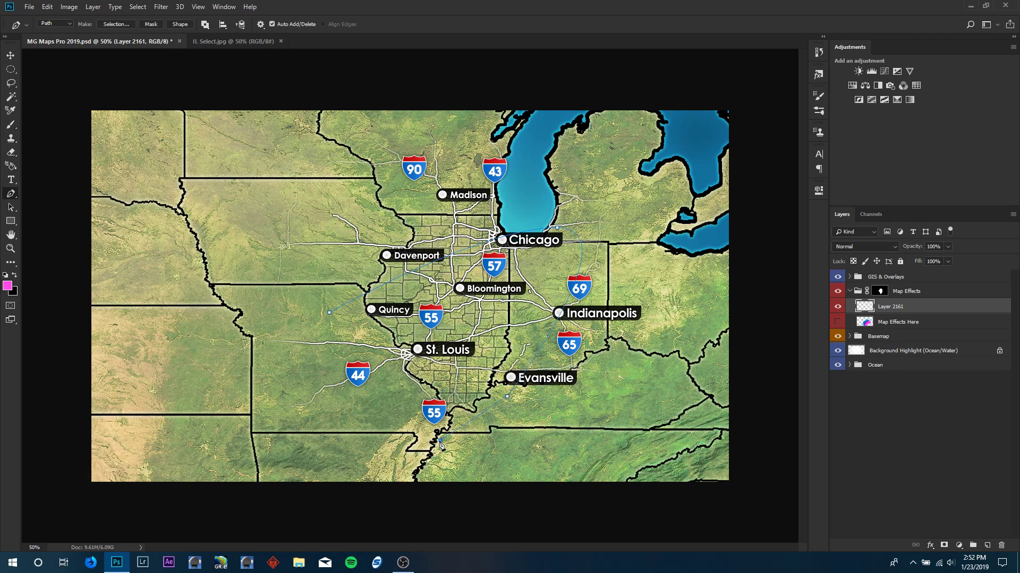
pyautogui.rightClick(440, 444)
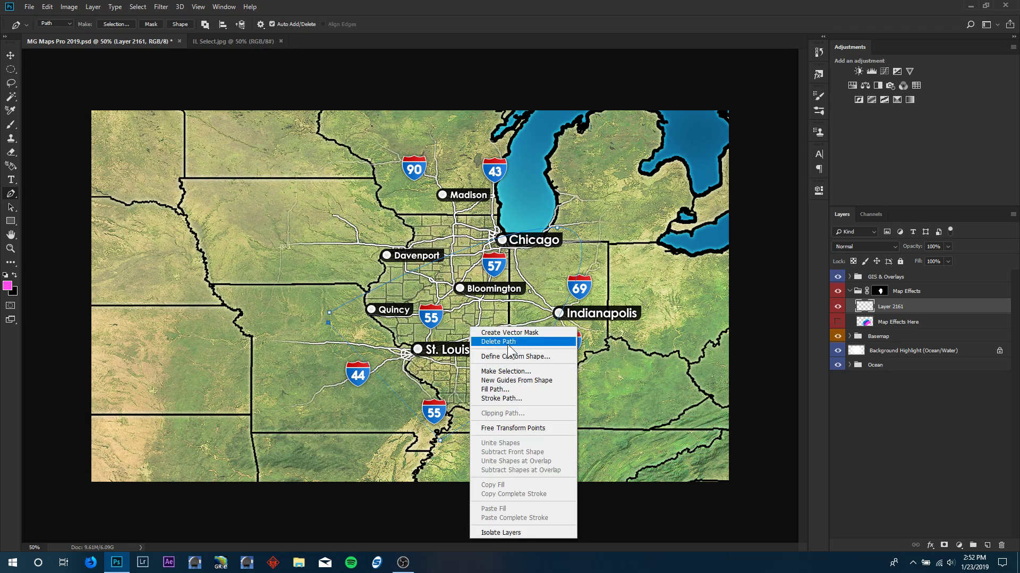
pyautogui.click(498, 341)
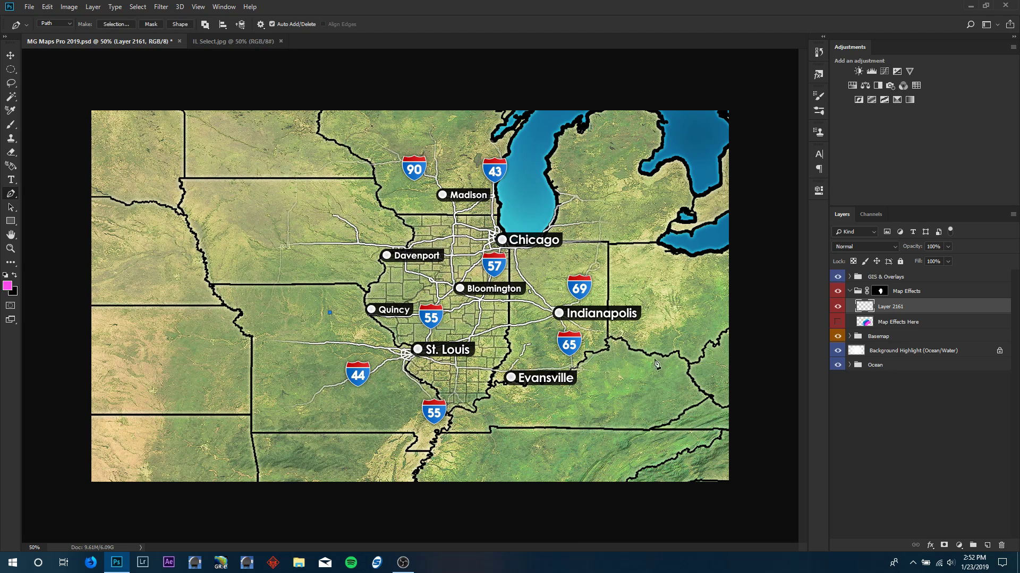
pyautogui.moveTo(545, 244)
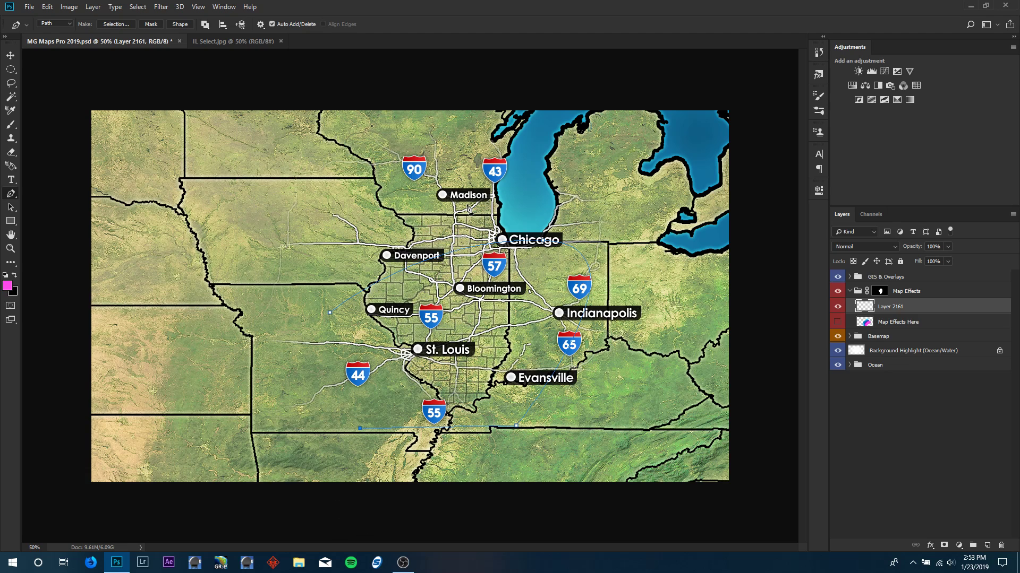
pyautogui.moveTo(471, 423)
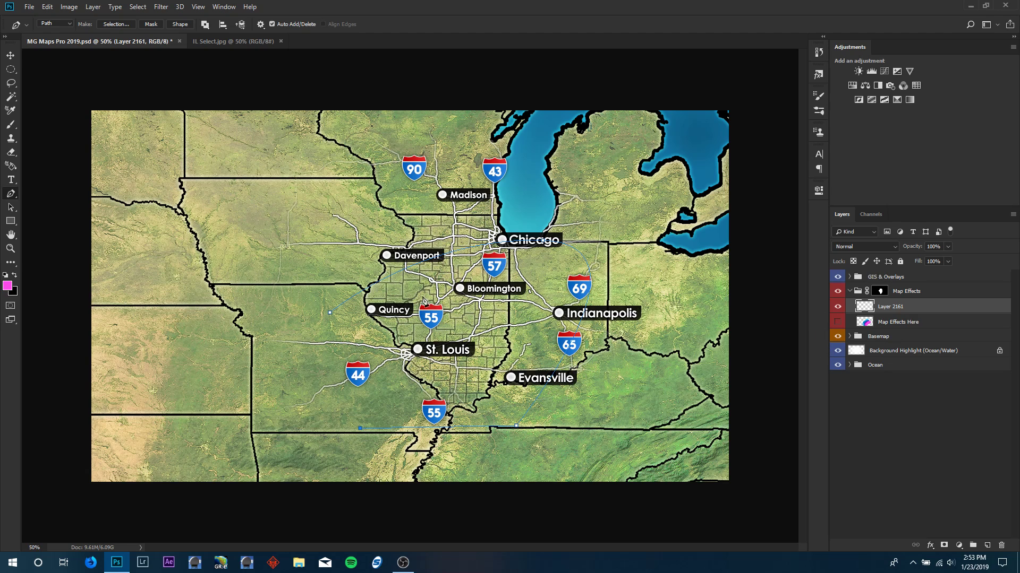
pyautogui.moveTo(335, 325)
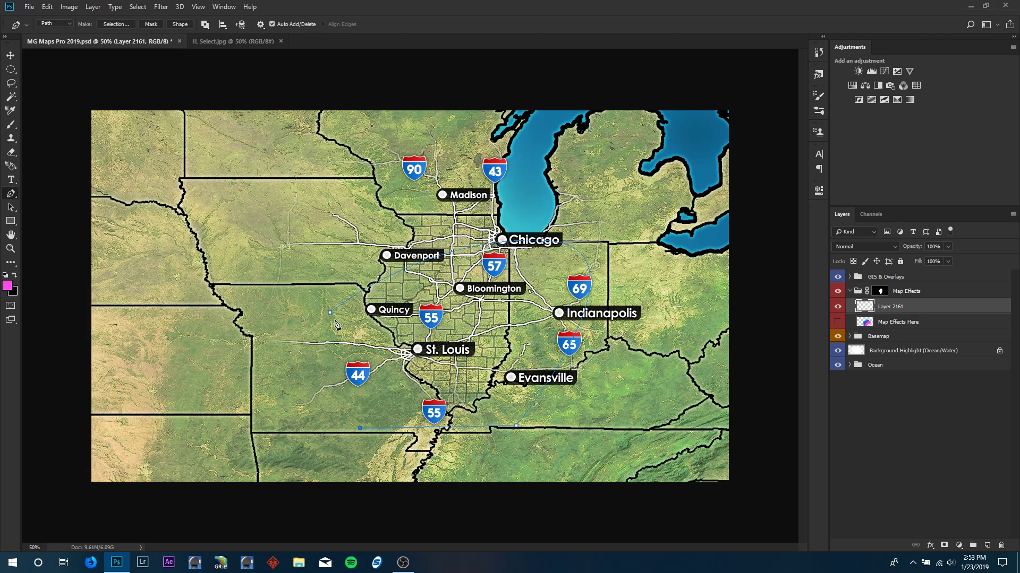
pyautogui.moveTo(356, 390)
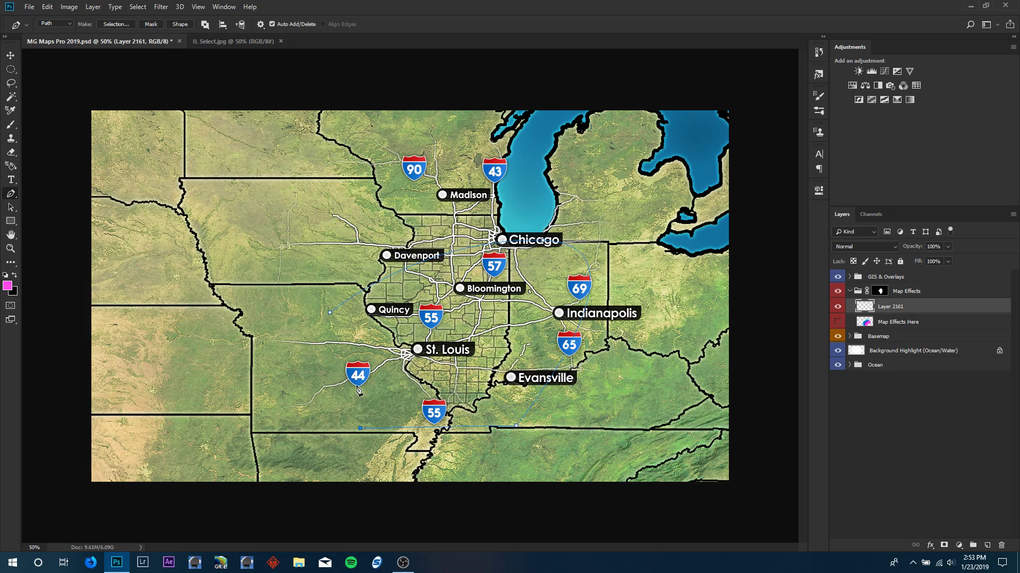
# - Fill the traced Illinois path with light green #7fff32 and start tracing a new region
pyautogui.rightClick(356, 388)
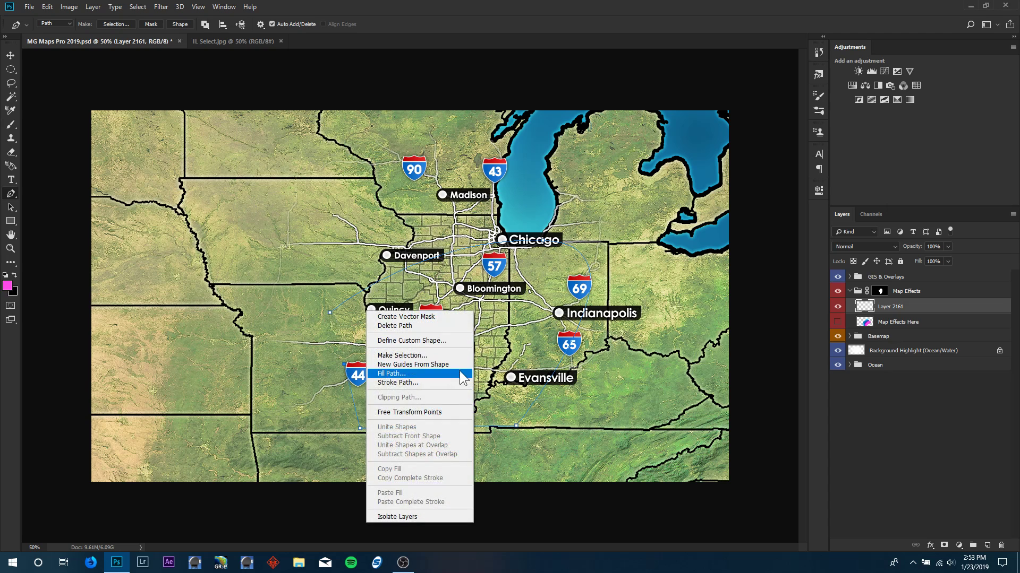
pyautogui.click(391, 374)
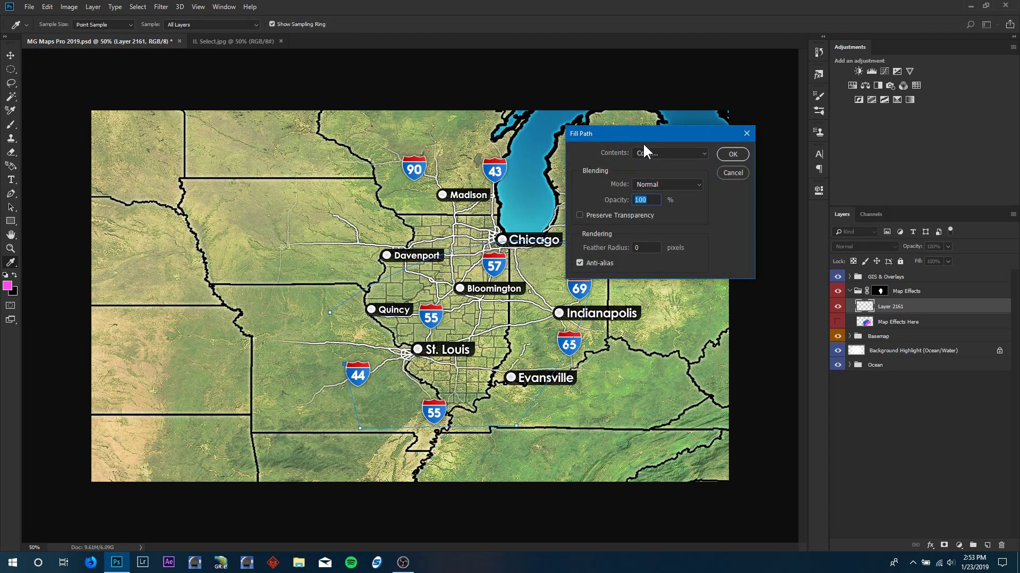
pyautogui.click(669, 153)
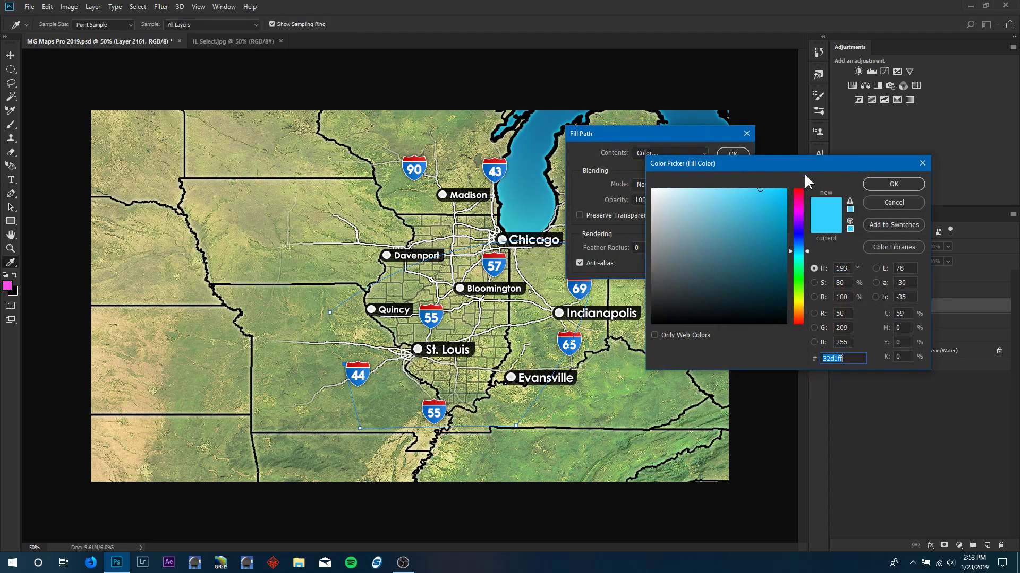
pyautogui.moveTo(796, 256)
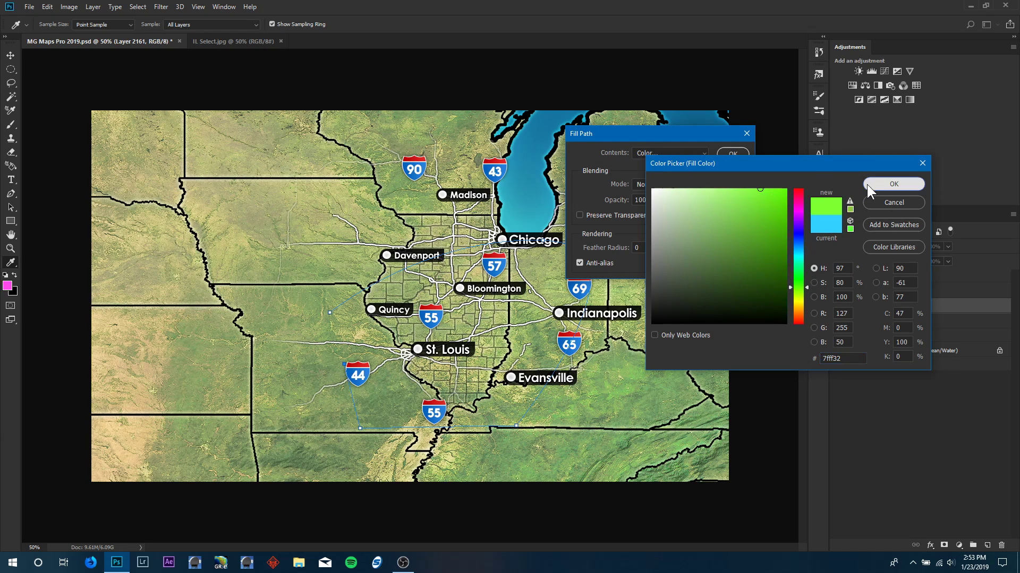
pyautogui.click(892, 185)
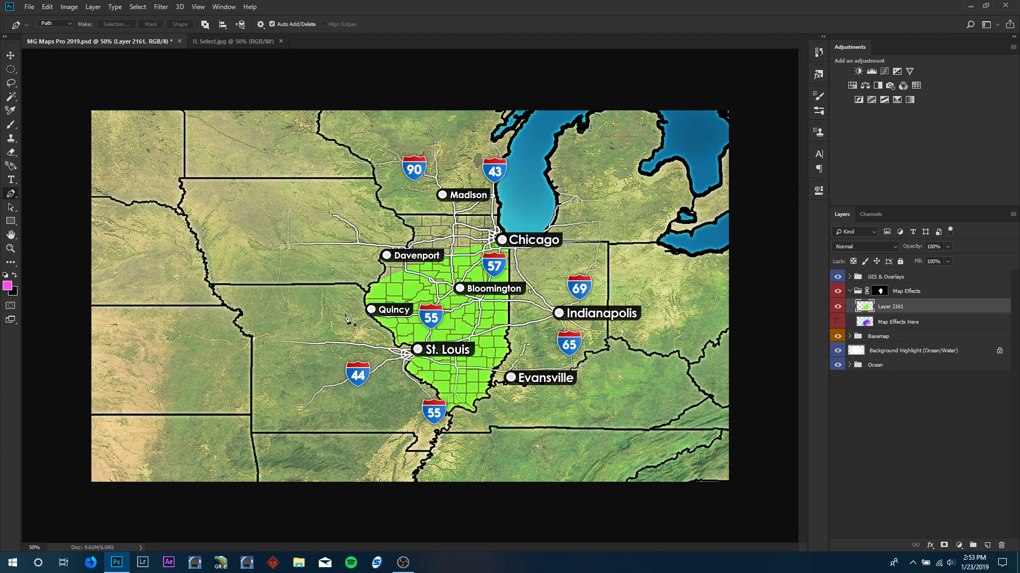
pyautogui.moveTo(344, 314); pyautogui.dragTo(595, 272)
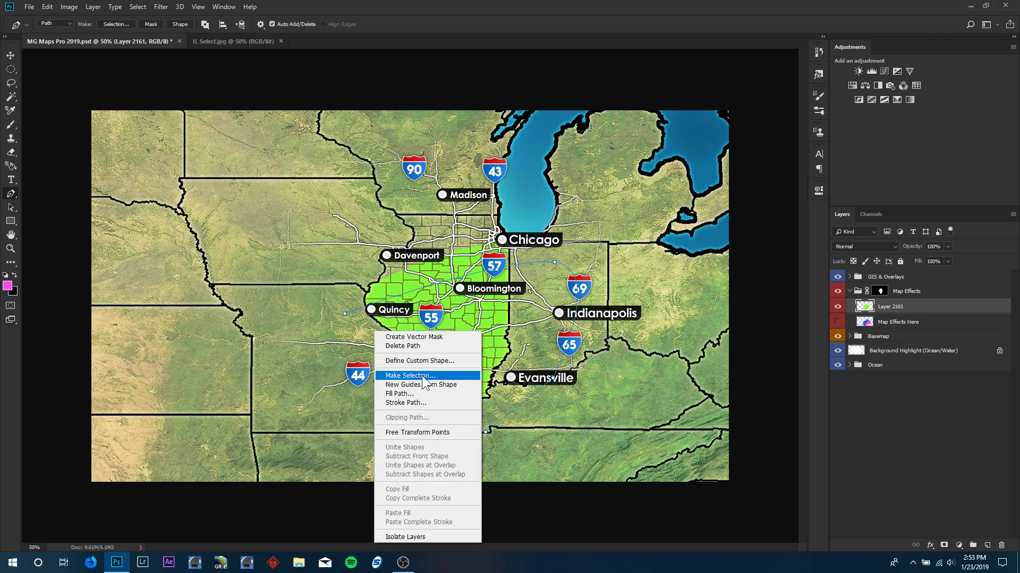
# - Fill the second traced region dark green and the third region yellow
pyautogui.click(399, 394)
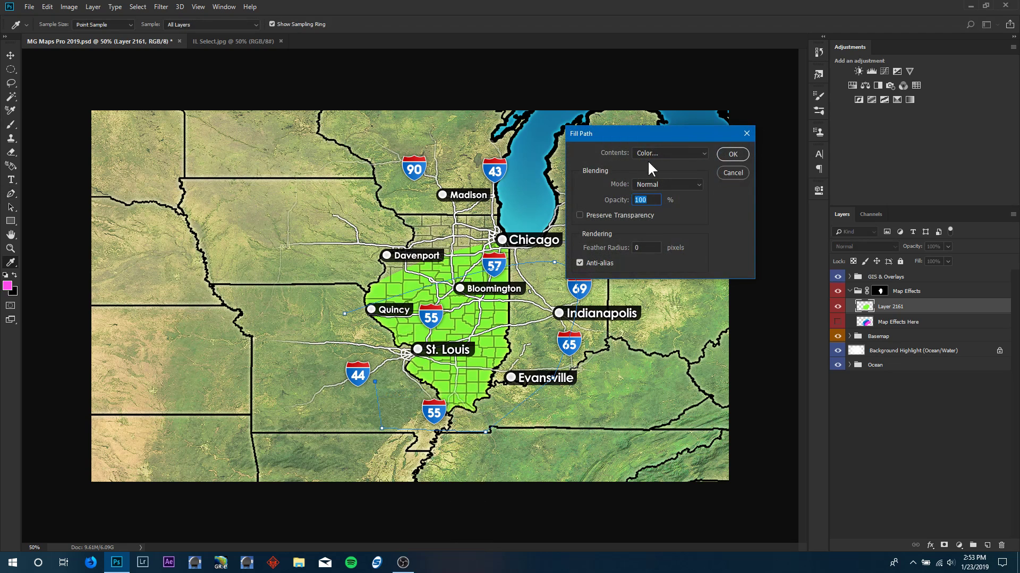
pyautogui.click(664, 153)
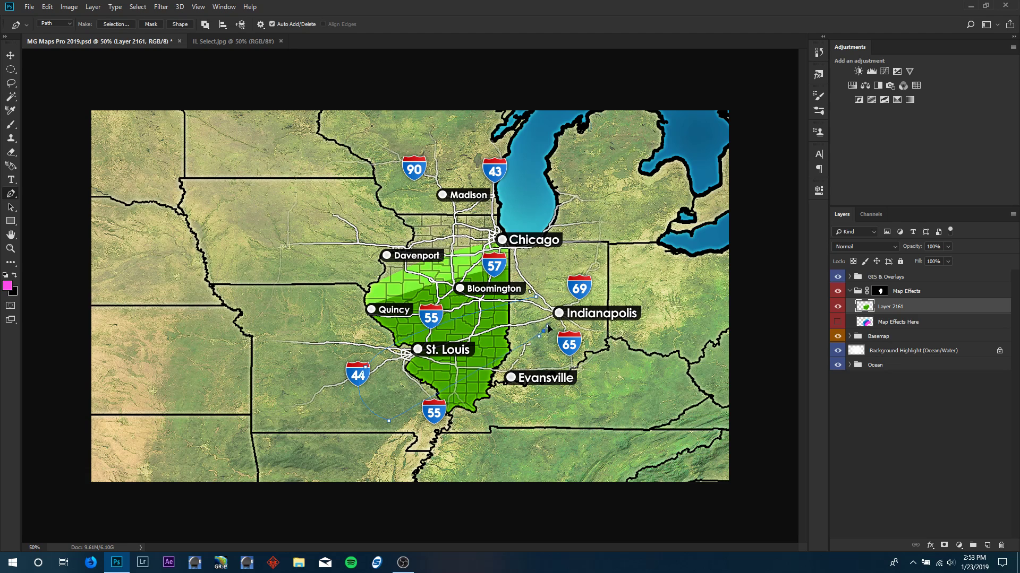
pyautogui.rightClick(544, 330)
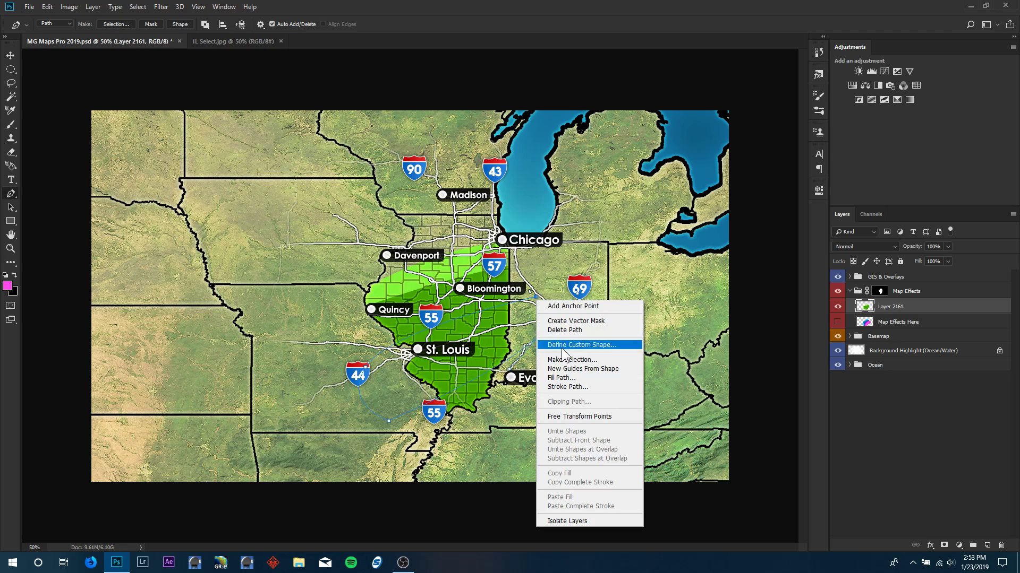
pyautogui.click(561, 377)
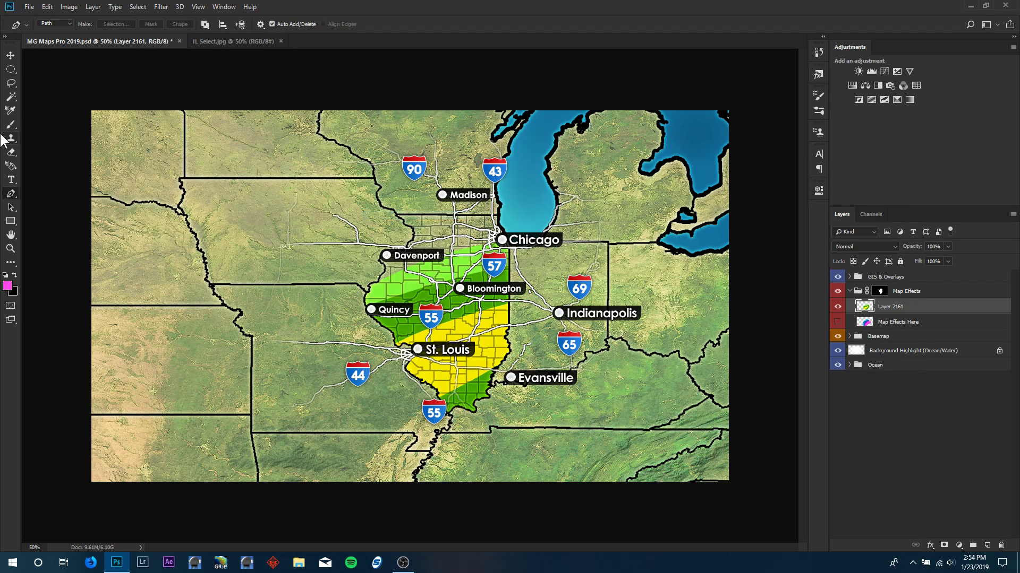
pyautogui.click(10, 55)
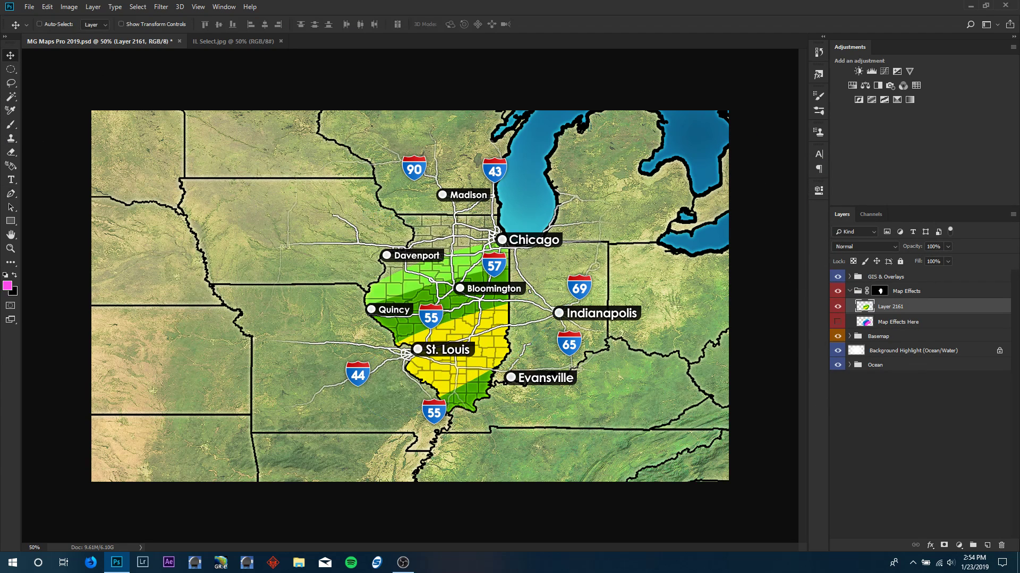
pyautogui.moveTo(565, 342)
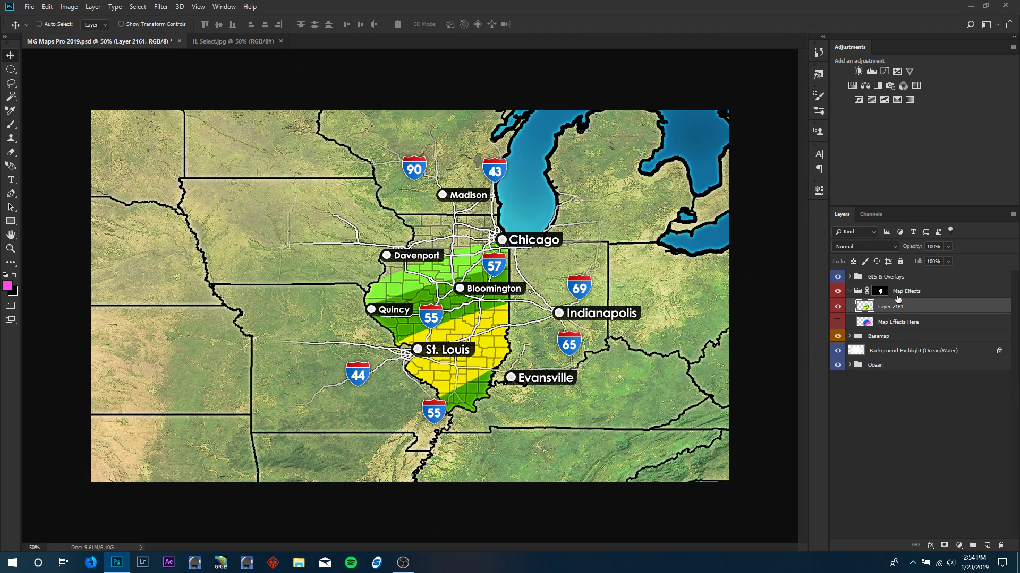
# - Expand GIS & Overlays and Topographic Overlay, then select Topo Overlay x2
pyautogui.click(885, 277)
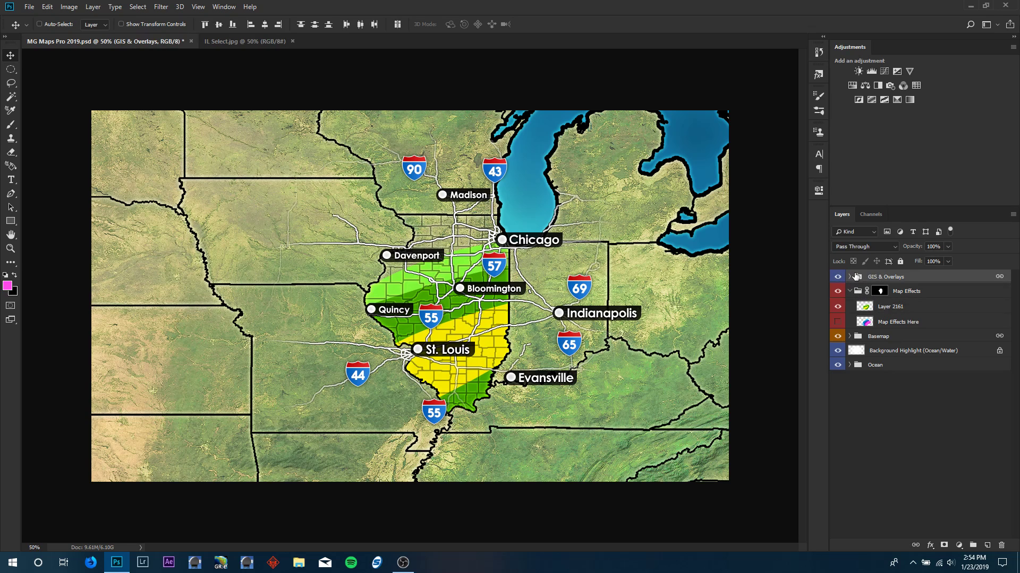
pyautogui.click(848, 276)
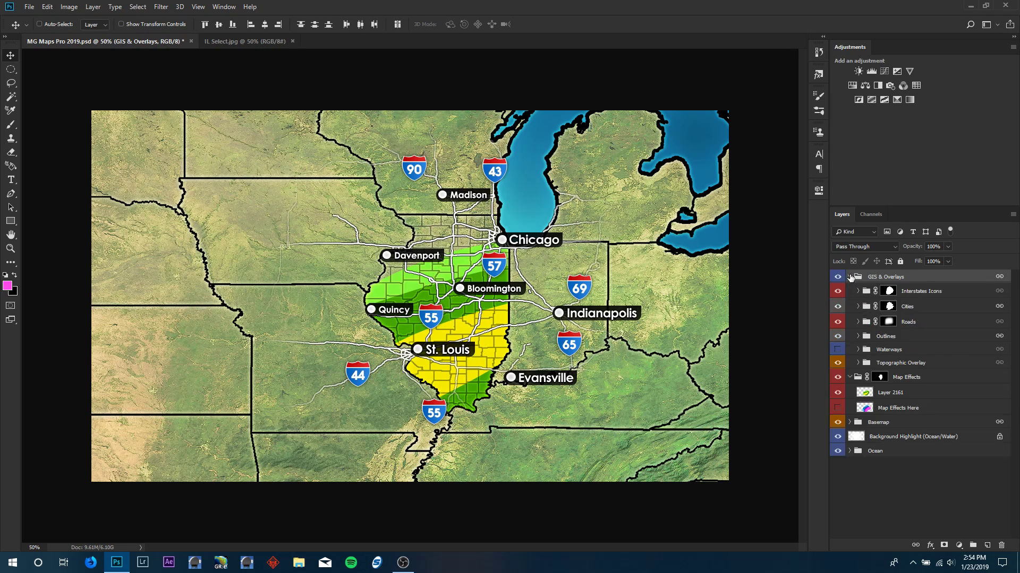
pyautogui.click(881, 377)
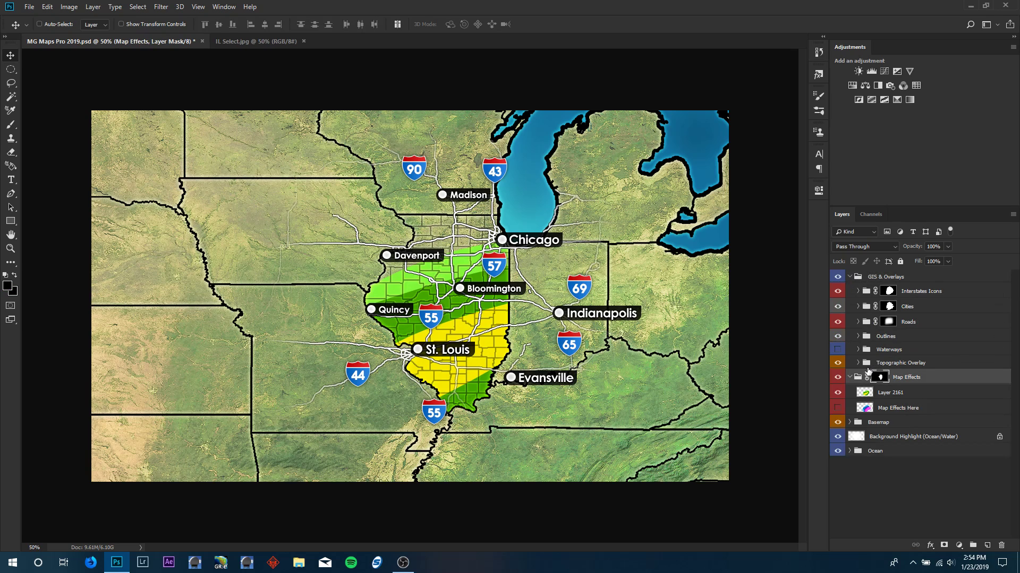
pyautogui.click(849, 363)
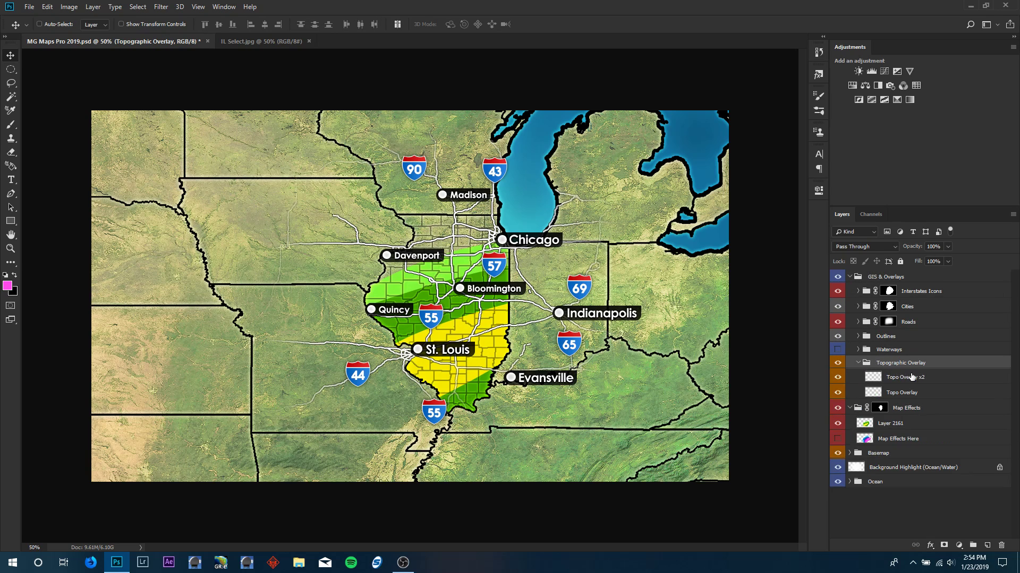
pyautogui.click(904, 377)
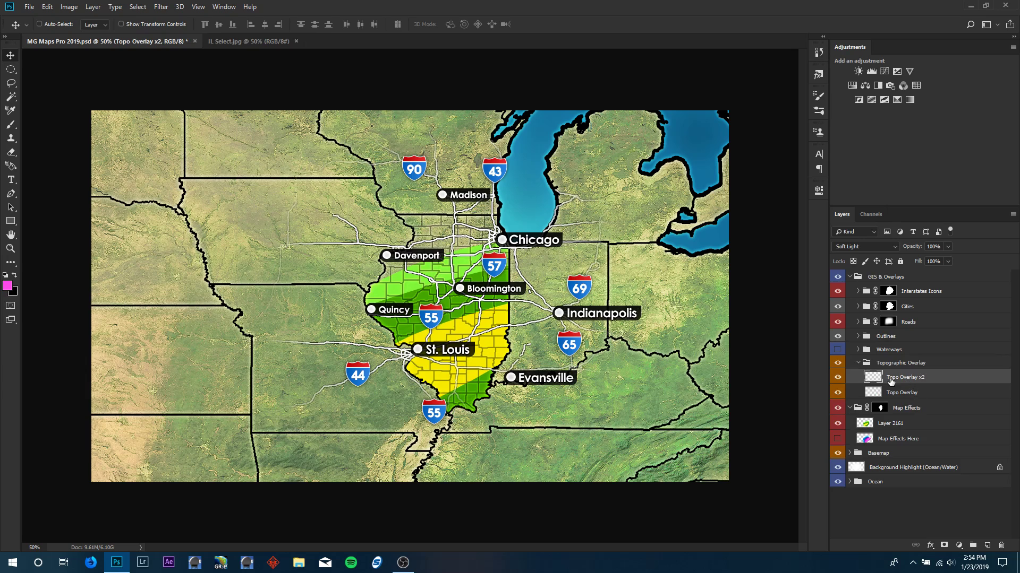
pyautogui.click(38, 24)
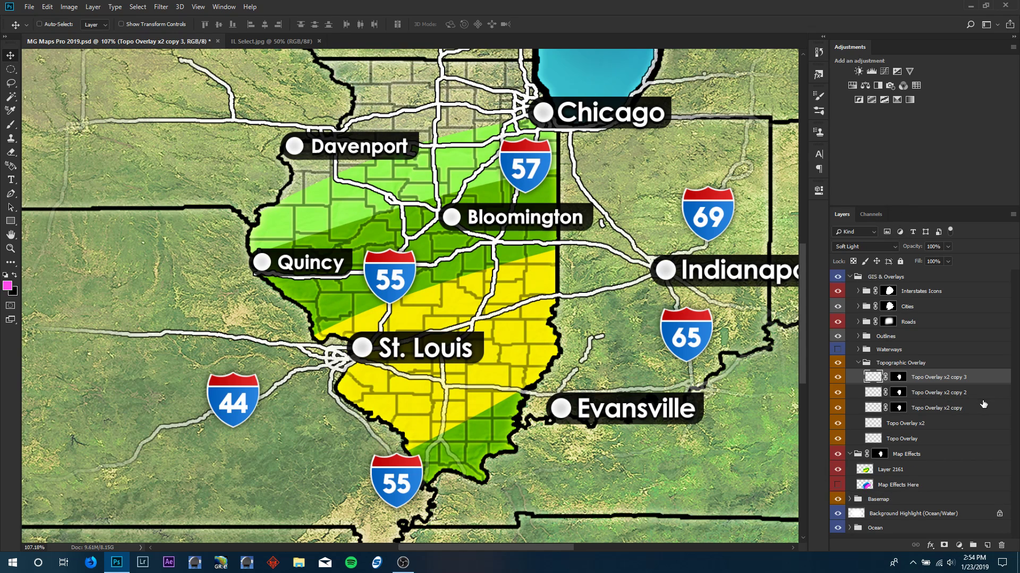
# - Select all three Topo Overlay x2 copies together for Multiply blending
pyautogui.click(863, 247)
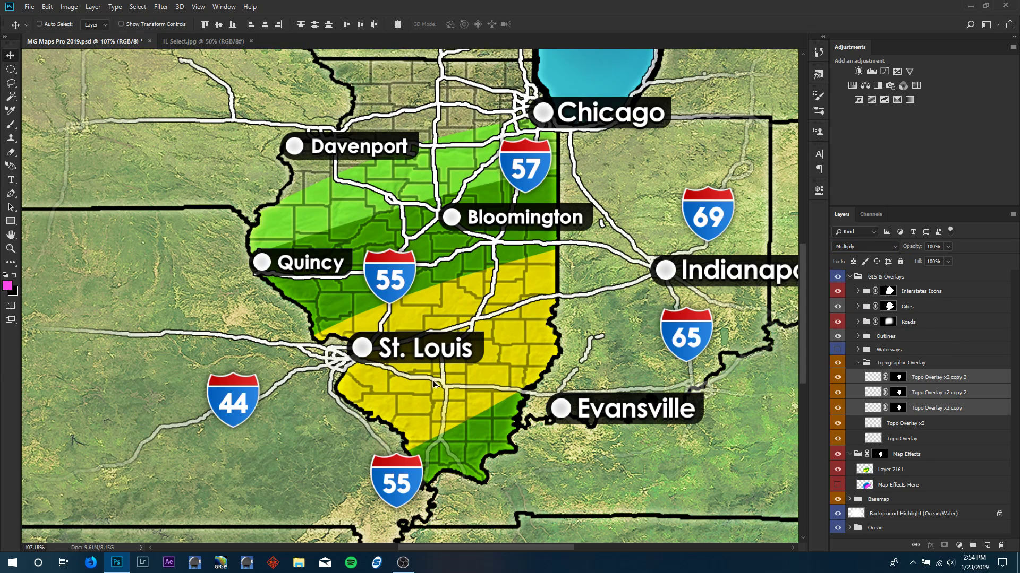
pyautogui.moveTo(436, 449)
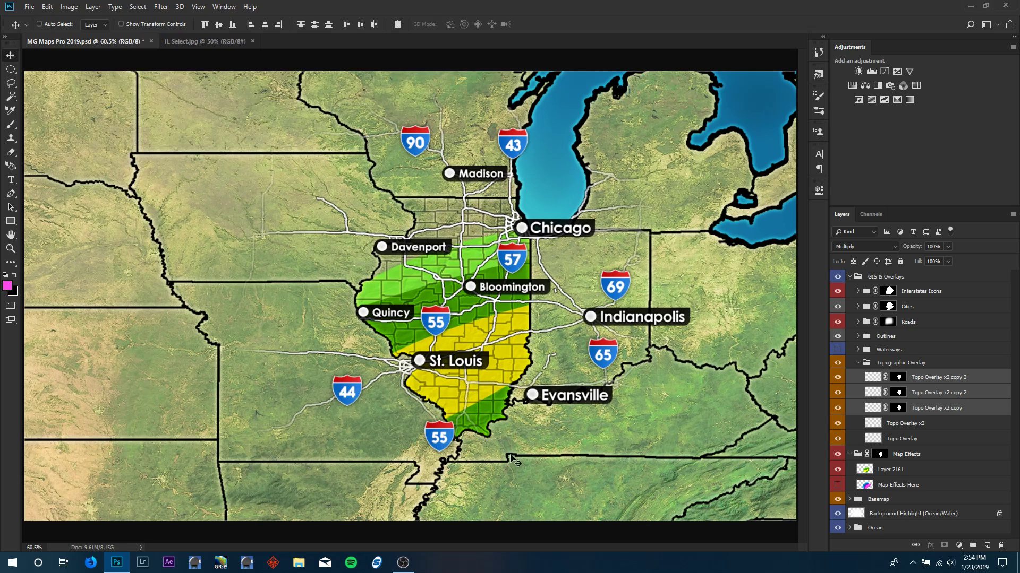
pyautogui.moveTo(728, 507)
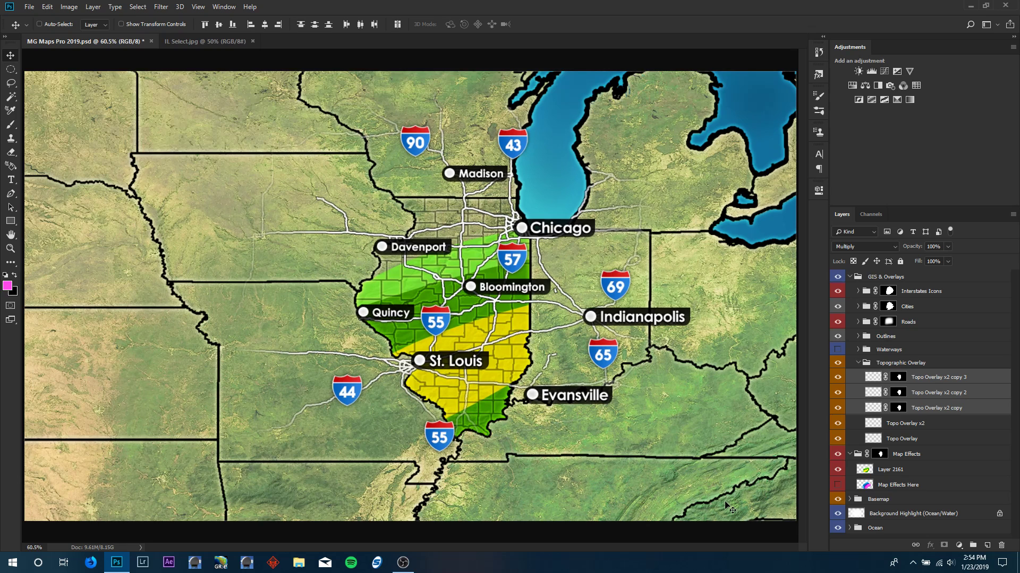